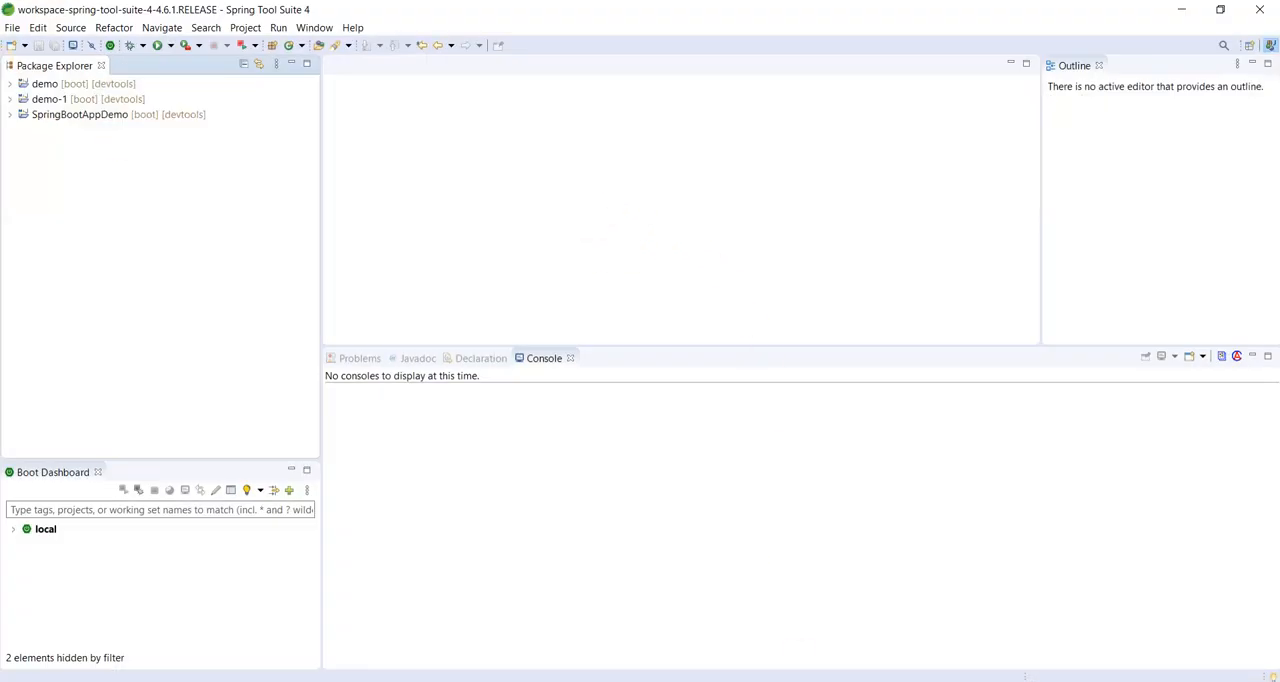
Launch the New Spring Starter Project wizard from the File > New menu
{"action": "left_click", "coordinate": [12, 27]}
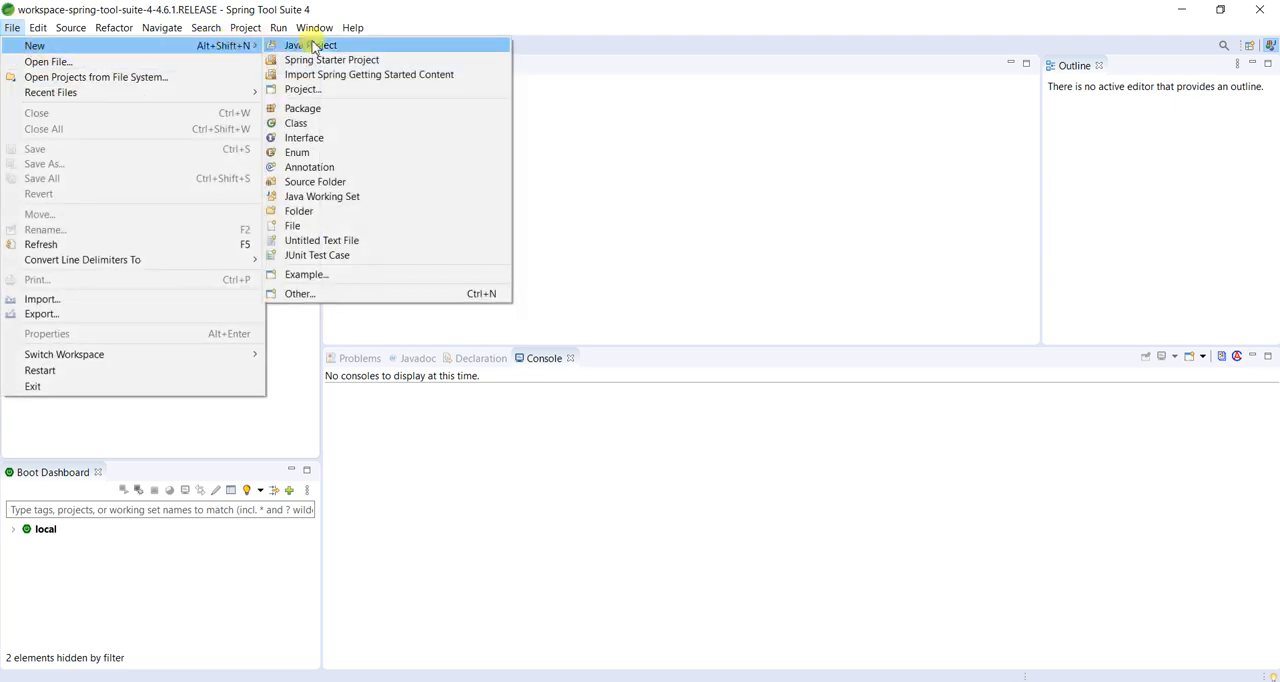
{"action": "mouse_move", "coordinate": [332, 59]}
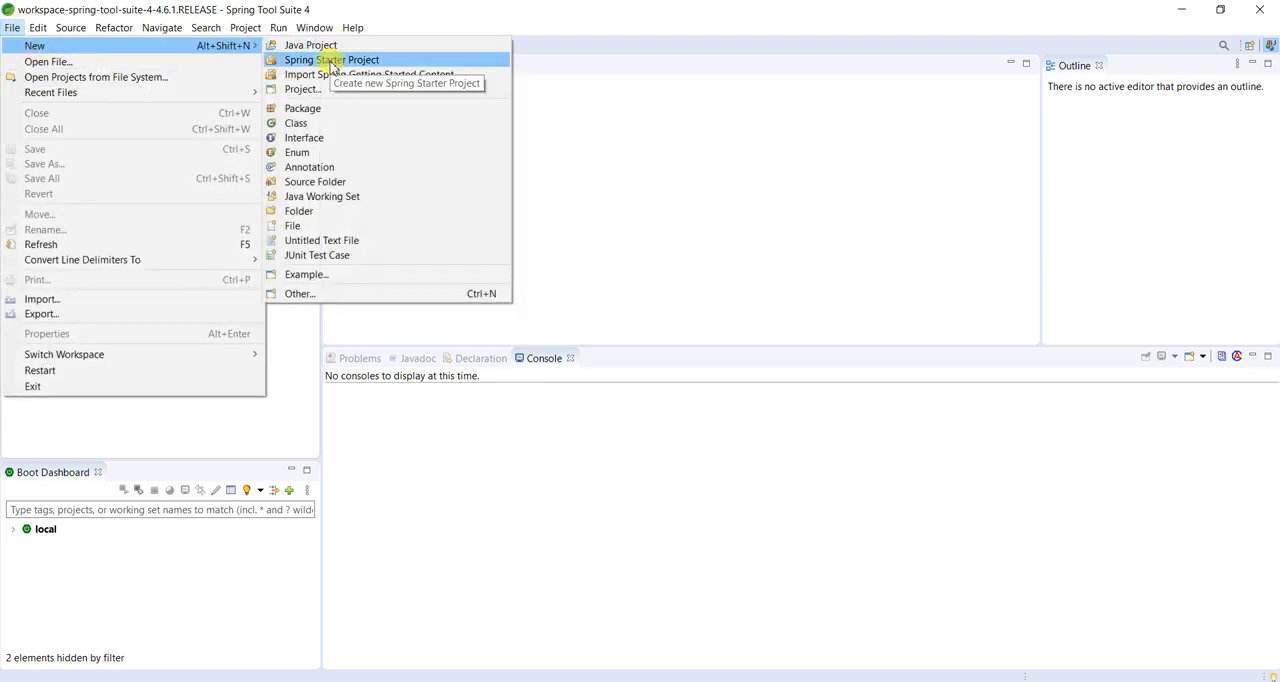
{"action": "left_click", "coordinate": [332, 60]}
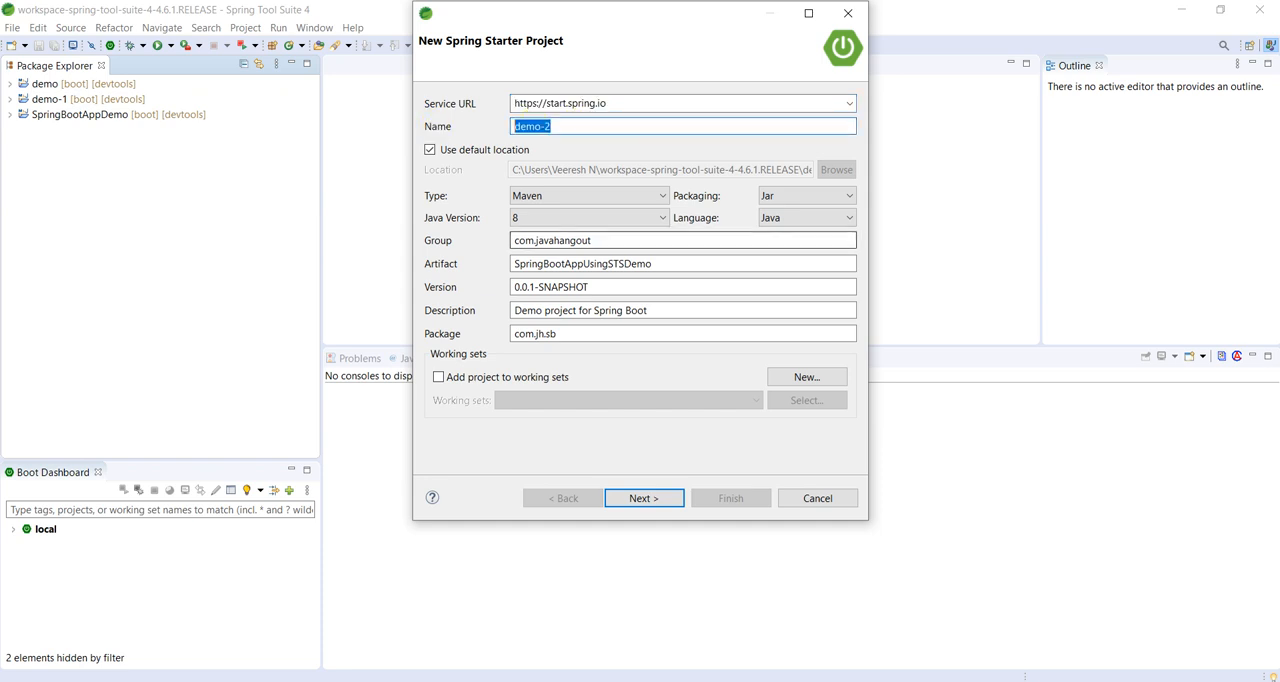
Change the project name from demo-2 to SpringBootAppWithSTSDemo
{"action": "type", "text": "SpringBoo"}
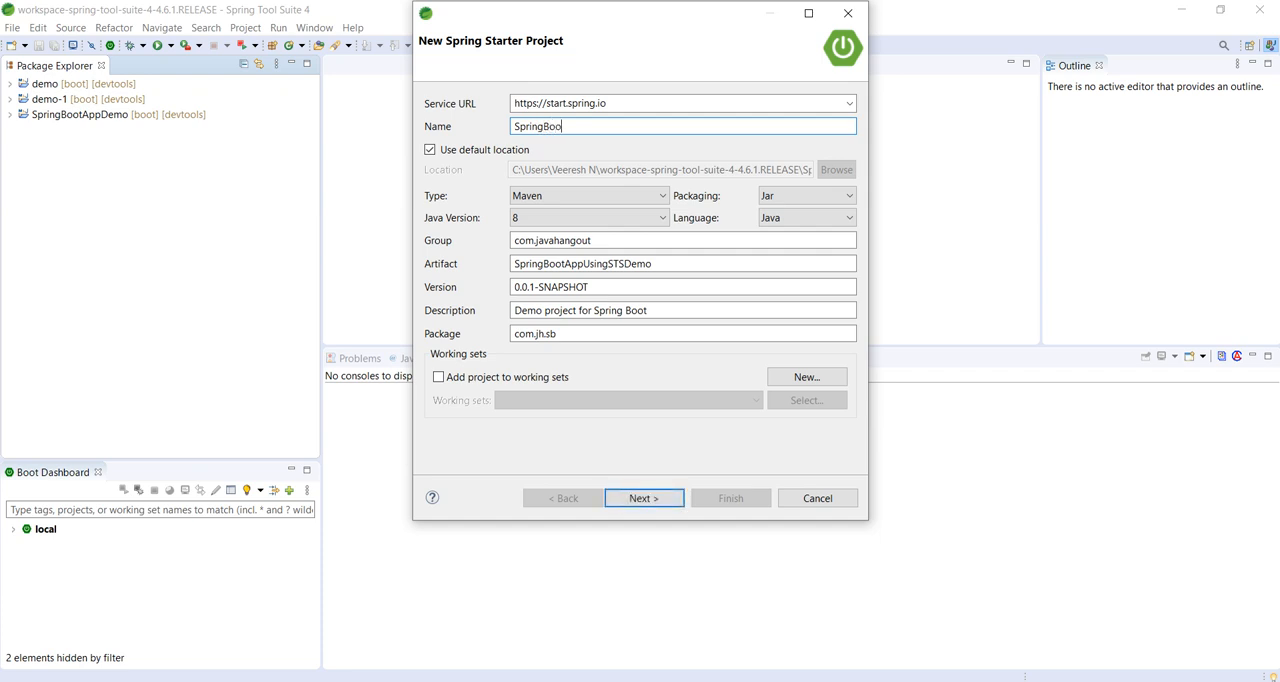
{"action": "type", "text": "tAppWithSTS"}
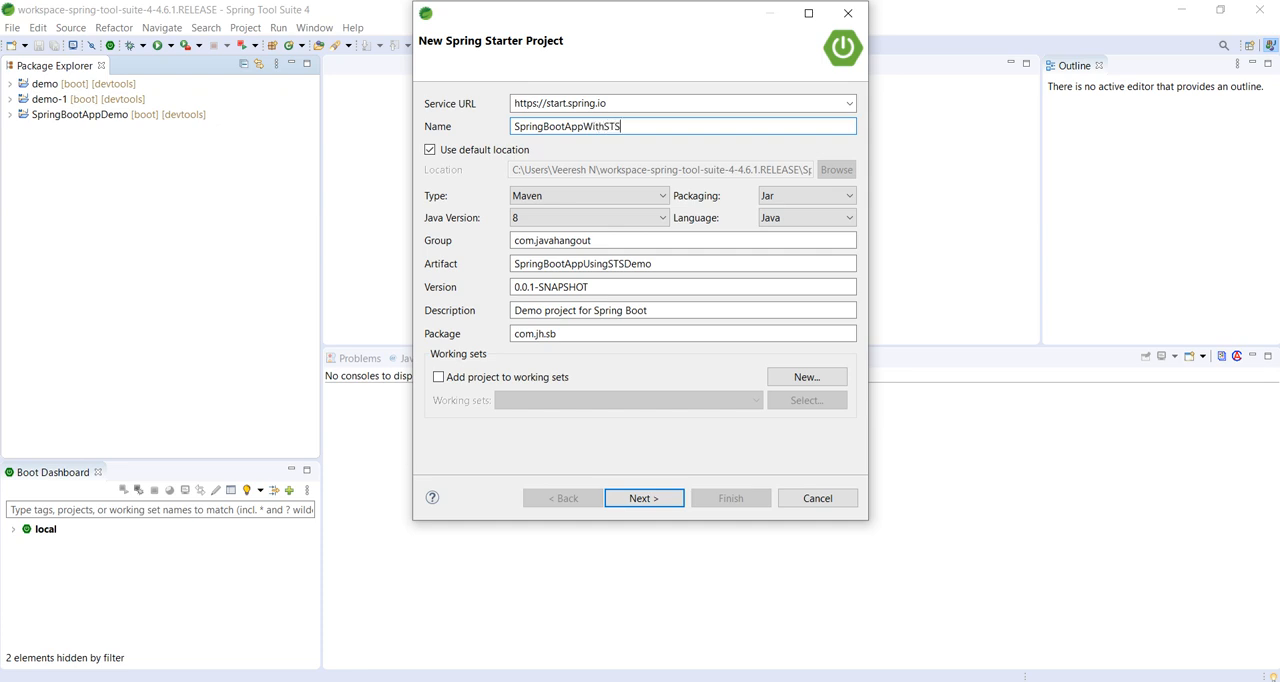
{"action": "type", "text": "Demo"}
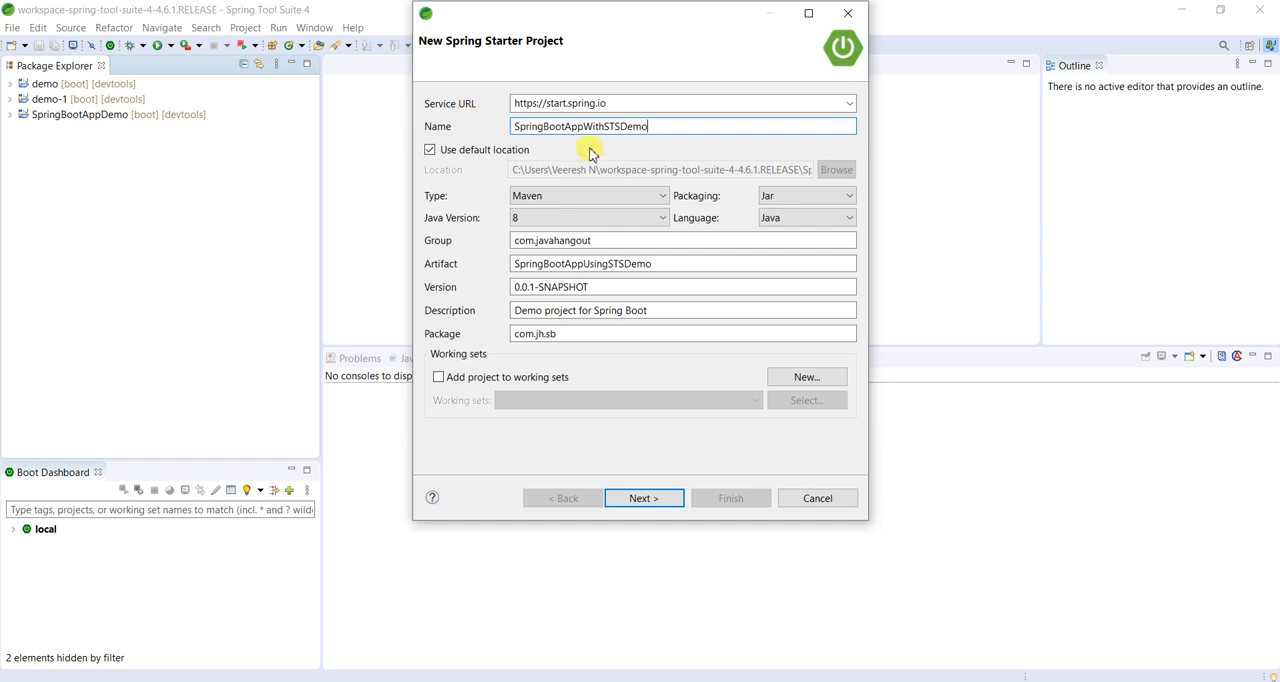
{"action": "left_click", "coordinate": [588, 195]}
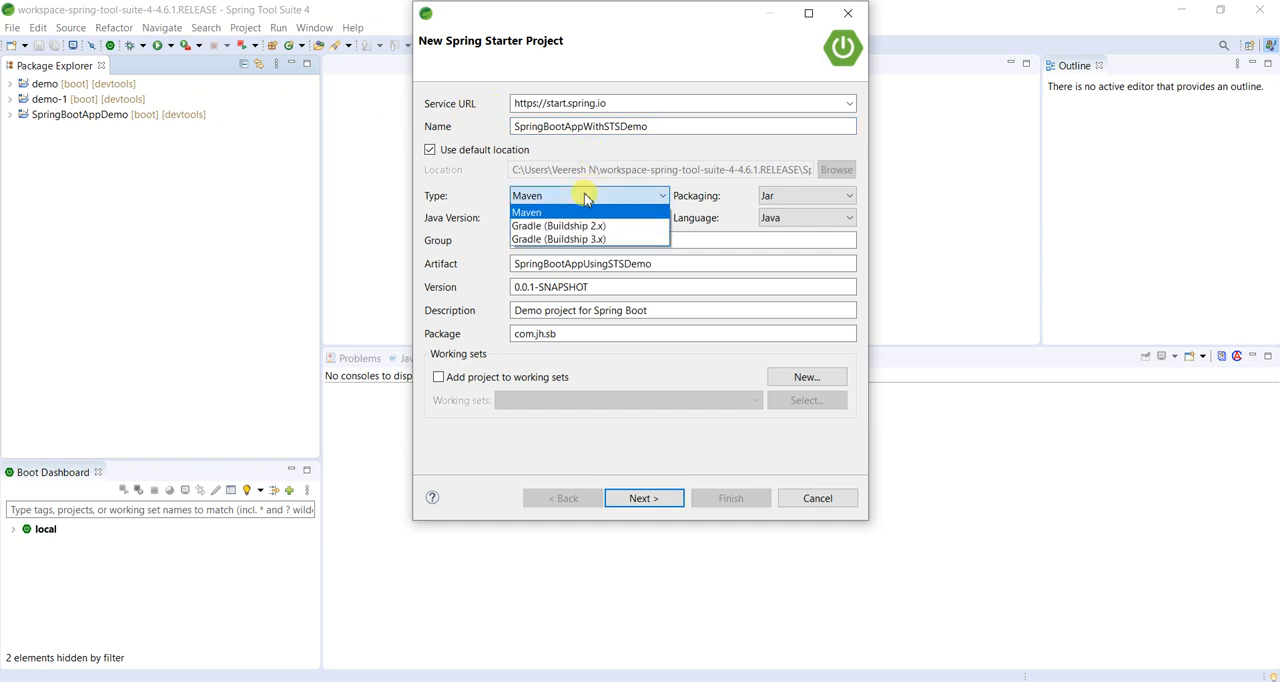
{"action": "mouse_move", "coordinate": [558, 225]}
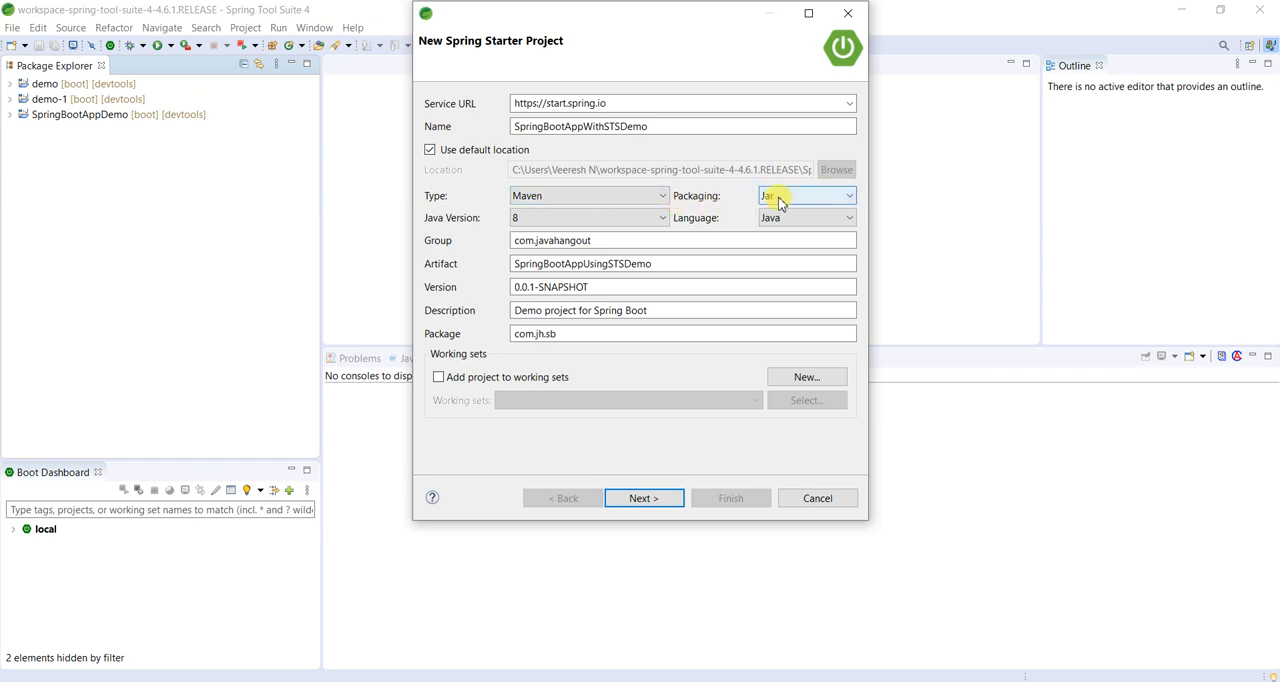
{"action": "left_click", "coordinate": [807, 195]}
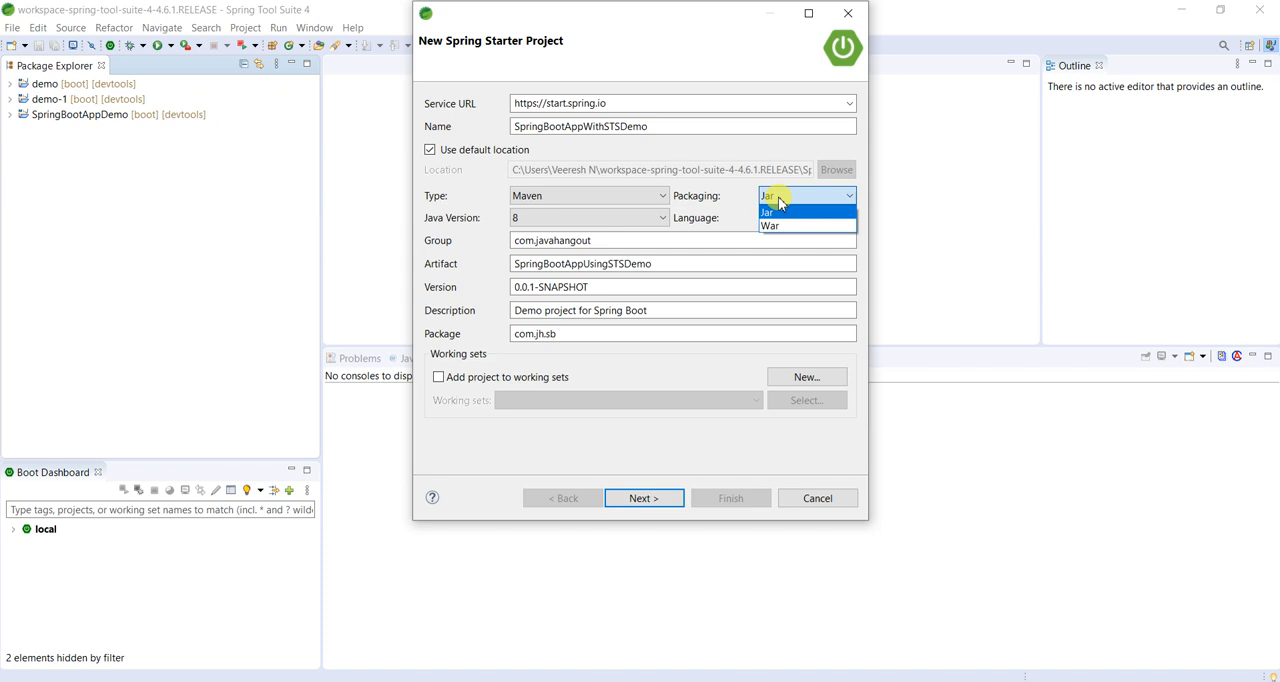
{"action": "mouse_move", "coordinate": [770, 226]}
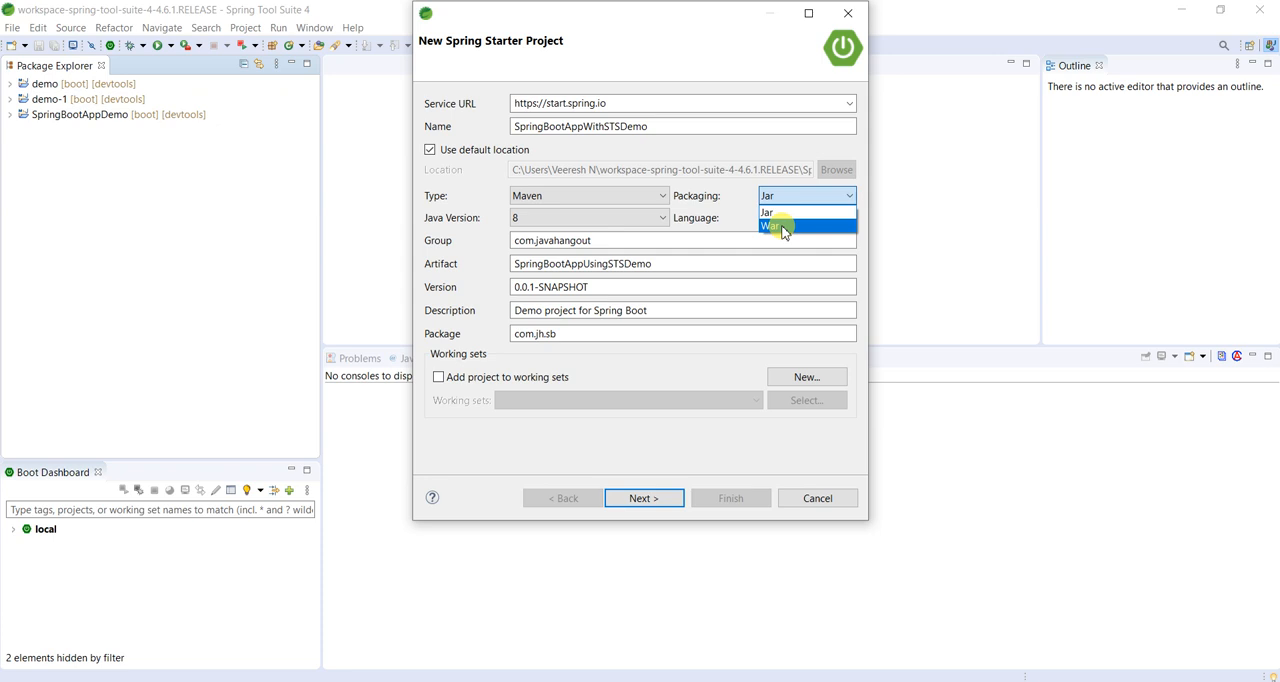
{"action": "left_click", "coordinate": [770, 225]}
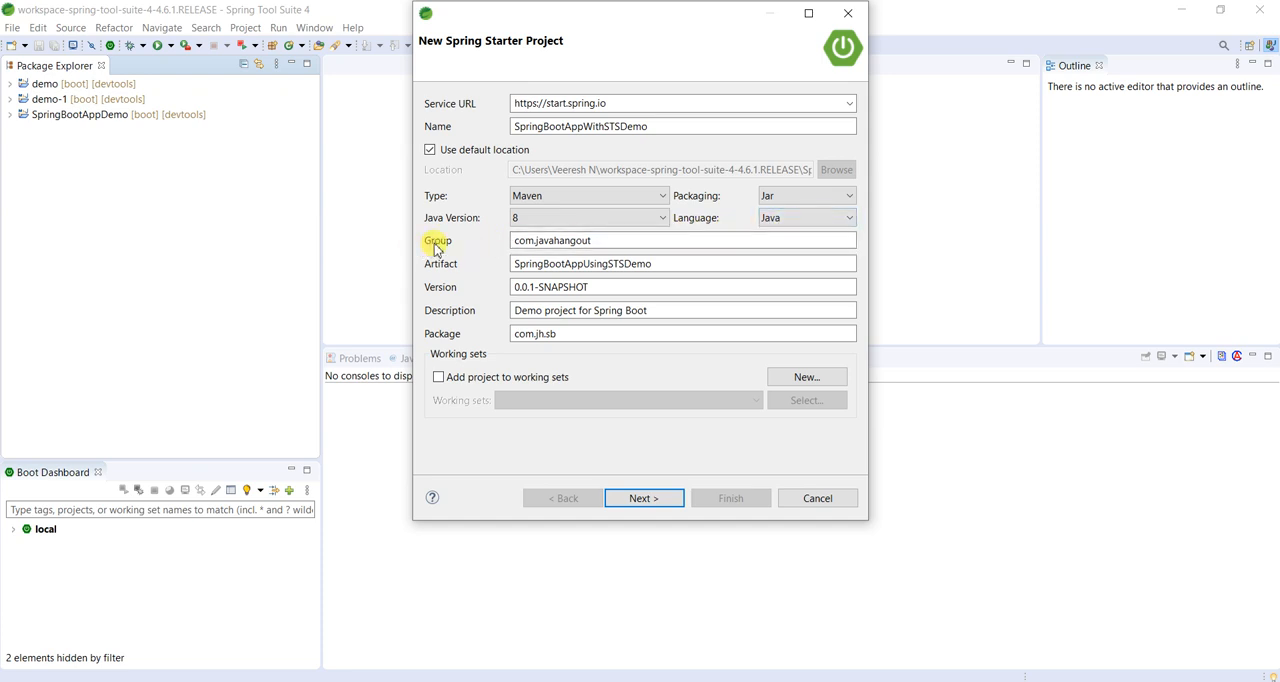
{"action": "mouse_move", "coordinate": [455, 248]}
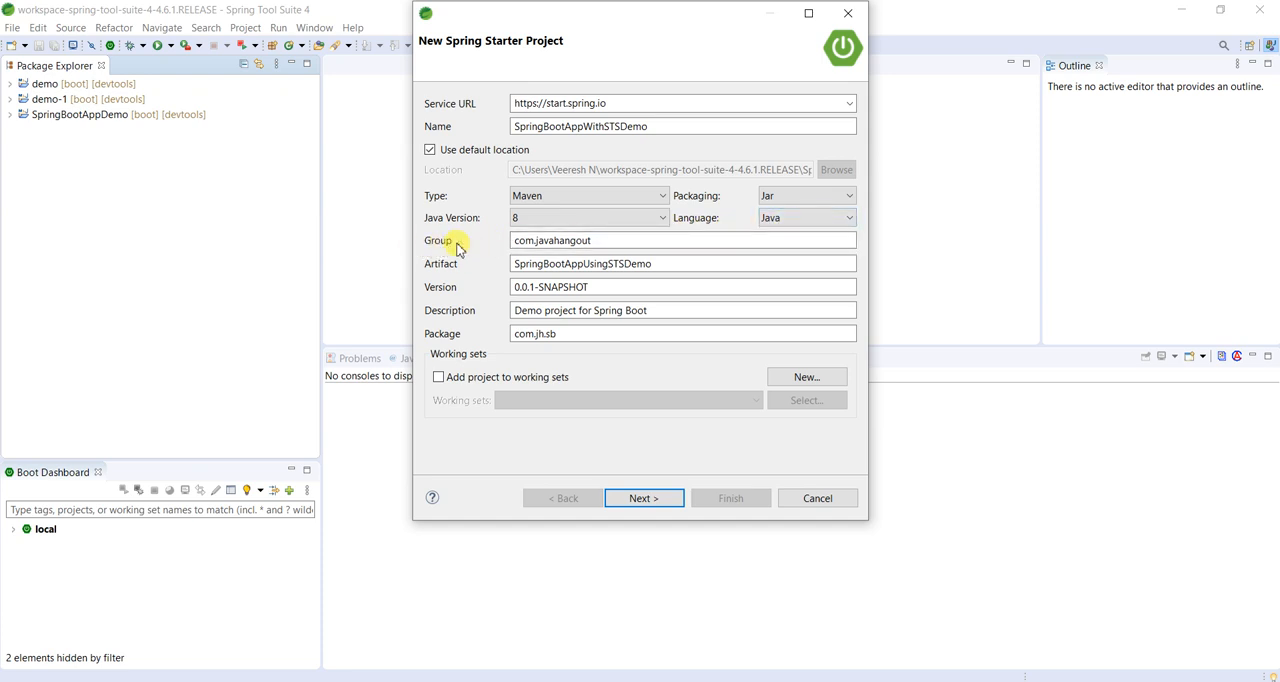
{"action": "mouse_move", "coordinate": [457, 300]}
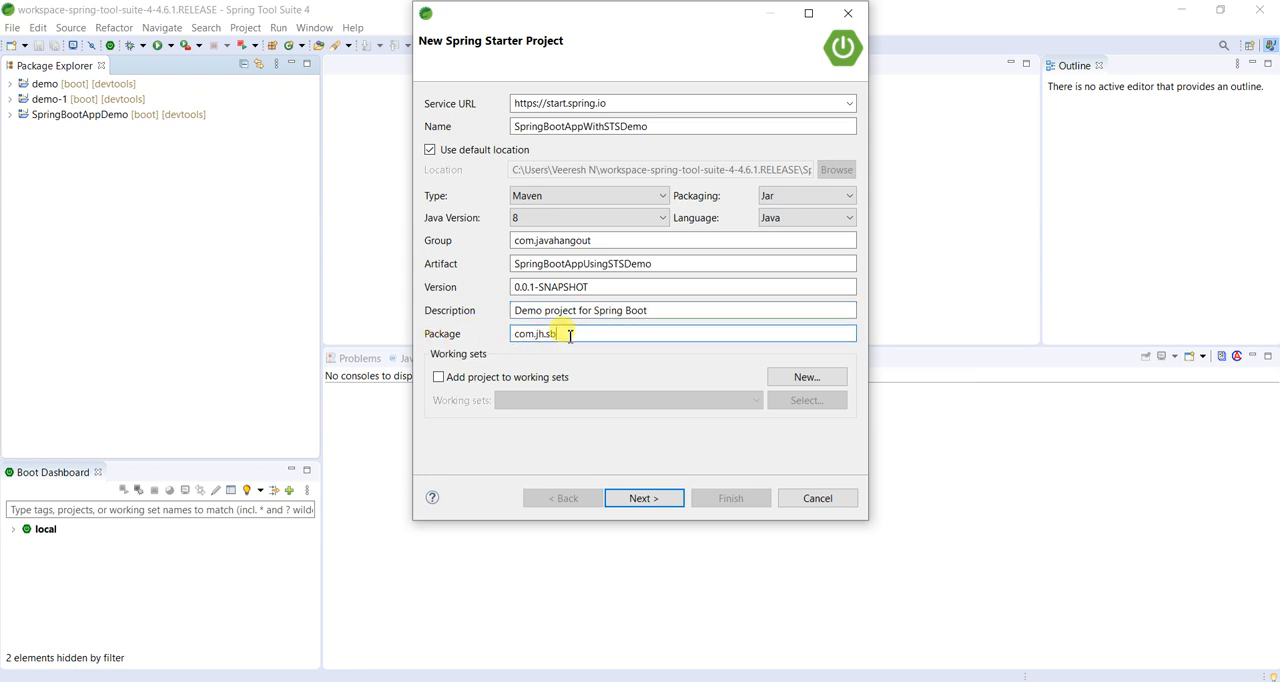
On the dependencies page, tick Spring Web and Spring Boot DevTools under Frequently Used
{"action": "left_click", "coordinate": [643, 498]}
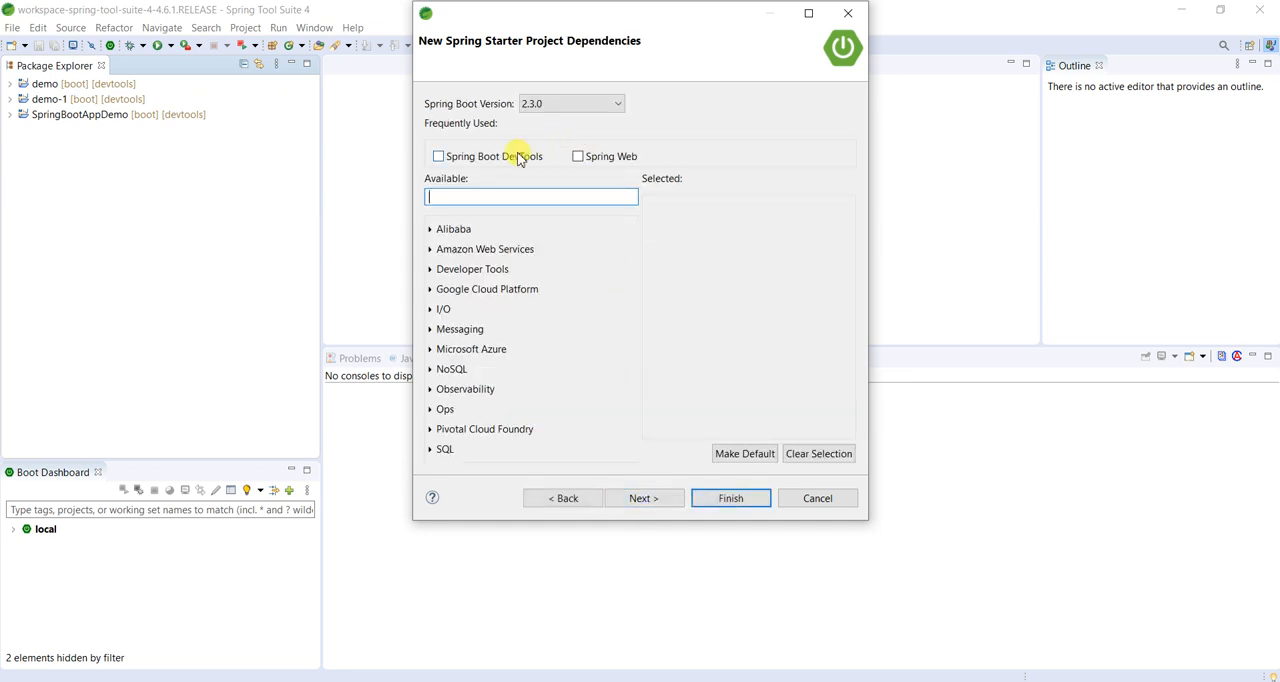
{"action": "mouse_move", "coordinate": [510, 340]}
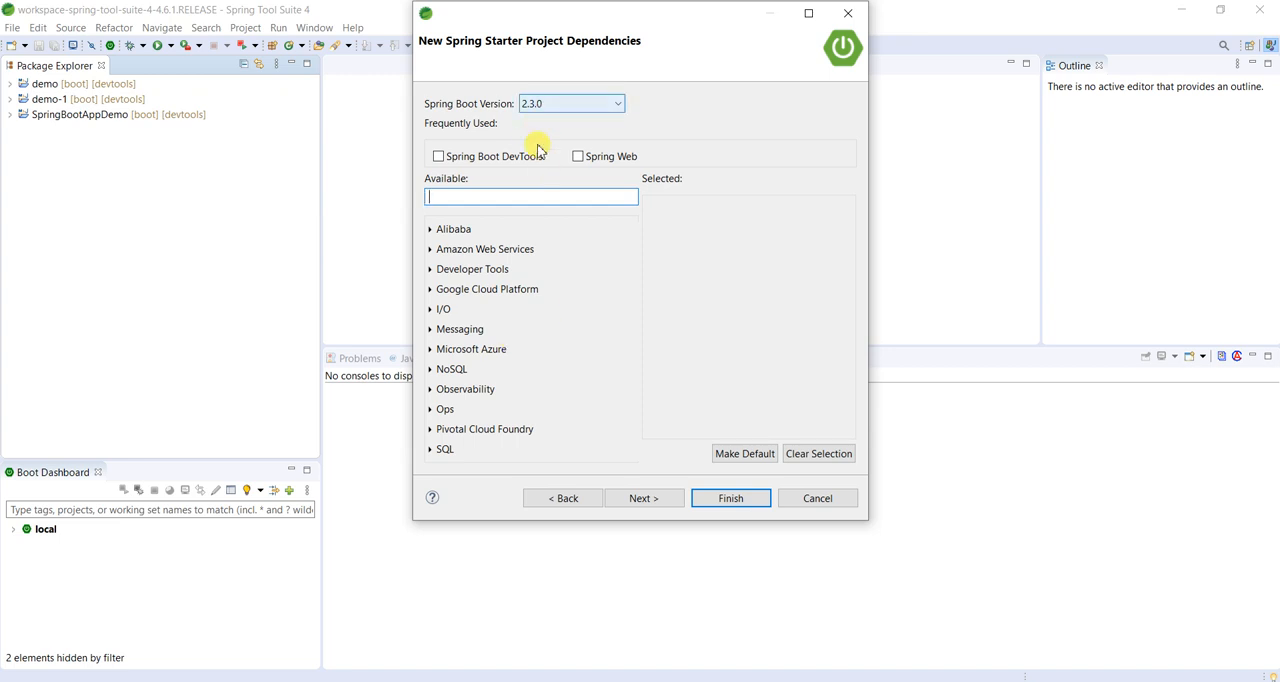
{"action": "left_click", "coordinate": [577, 156]}
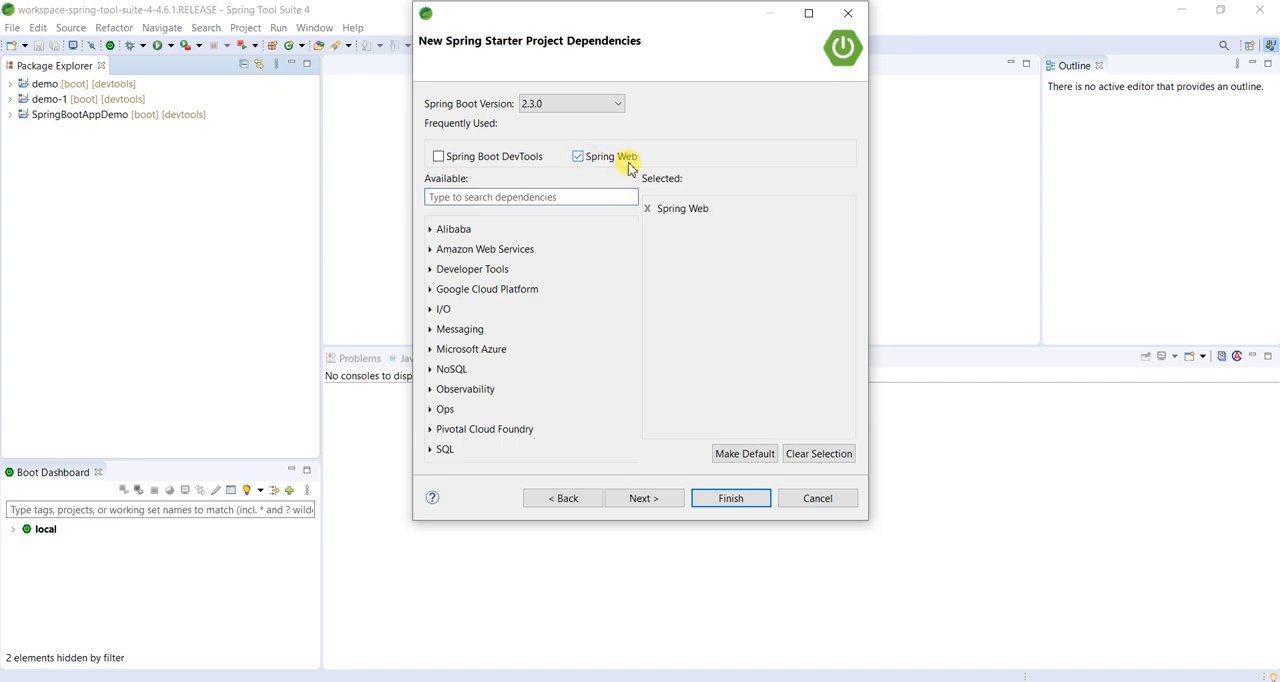
{"action": "mouse_move", "coordinate": [615, 156]}
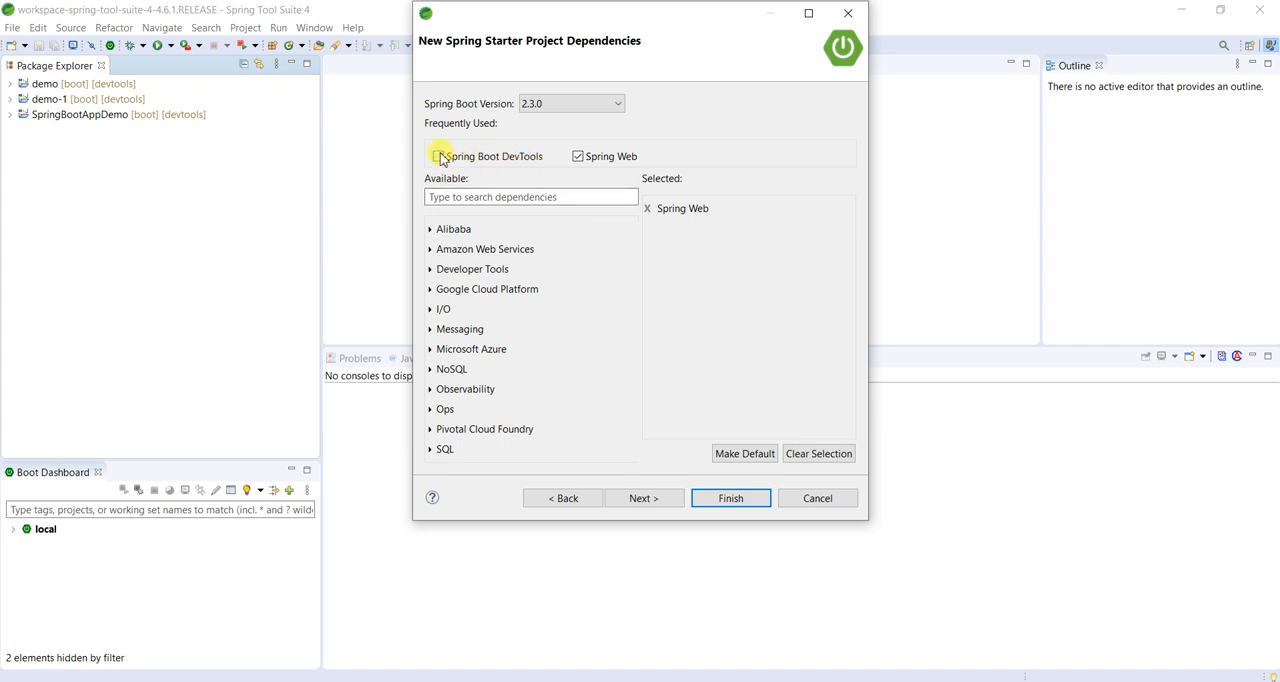
{"action": "left_click", "coordinate": [438, 156]}
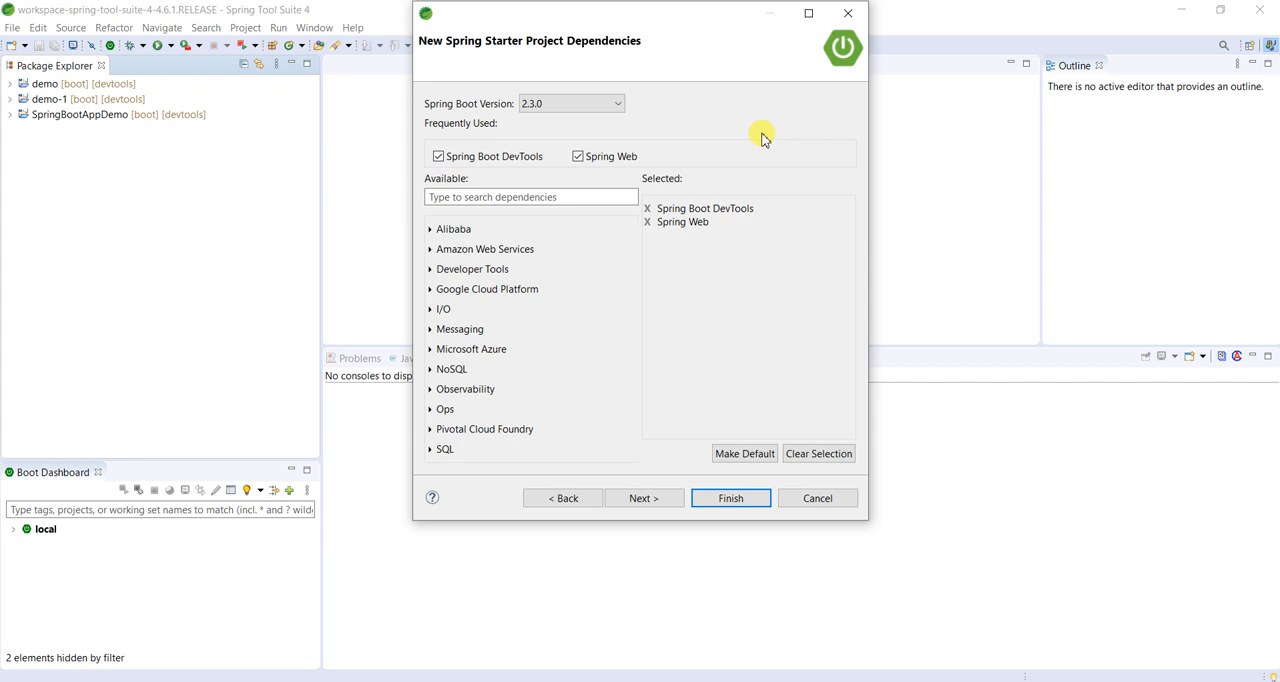
{"action": "mouse_move", "coordinate": [672, 503]}
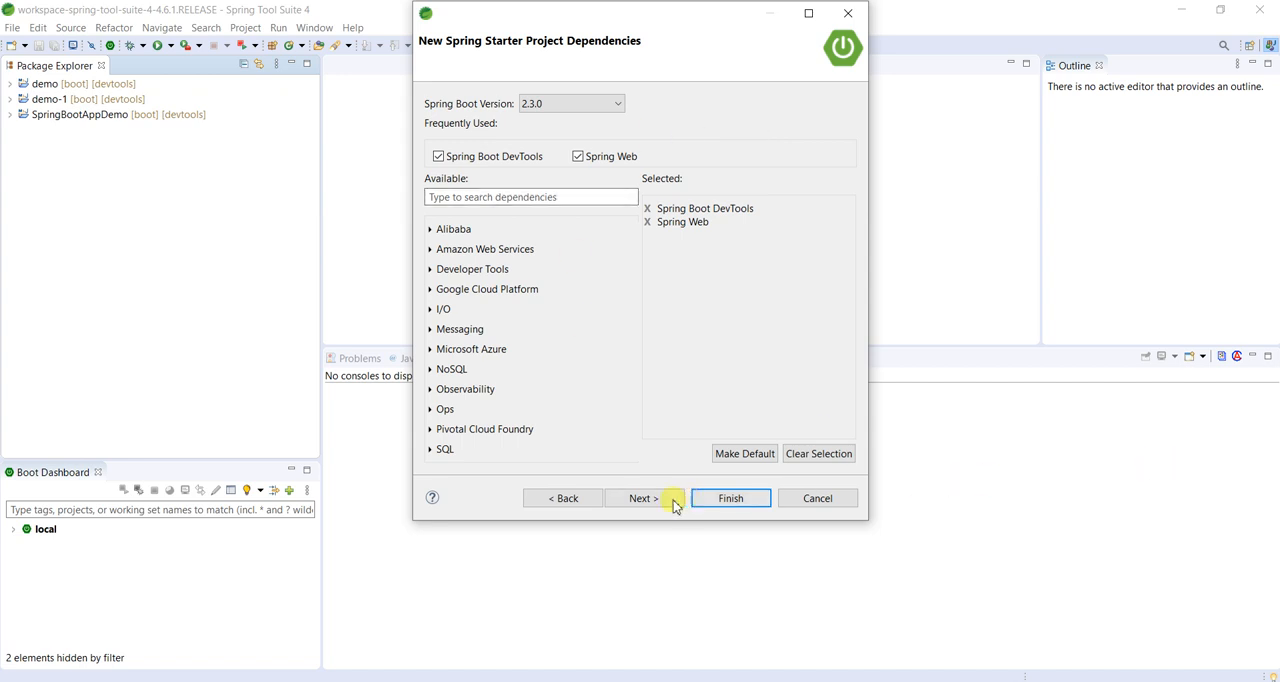
Finish the wizard so SpringBootAppWithSTSDemo appears as a boot project in the workspace
{"action": "left_click", "coordinate": [730, 498]}
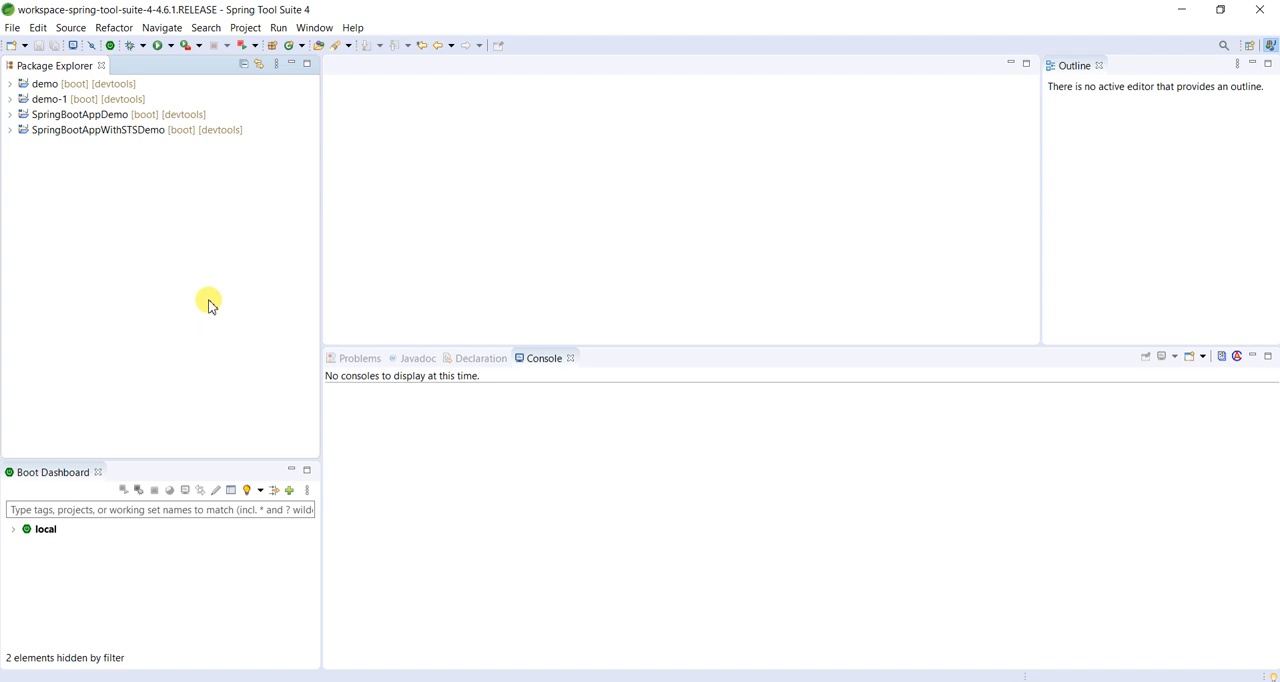
{"action": "mouse_move", "coordinate": [367, 313]}
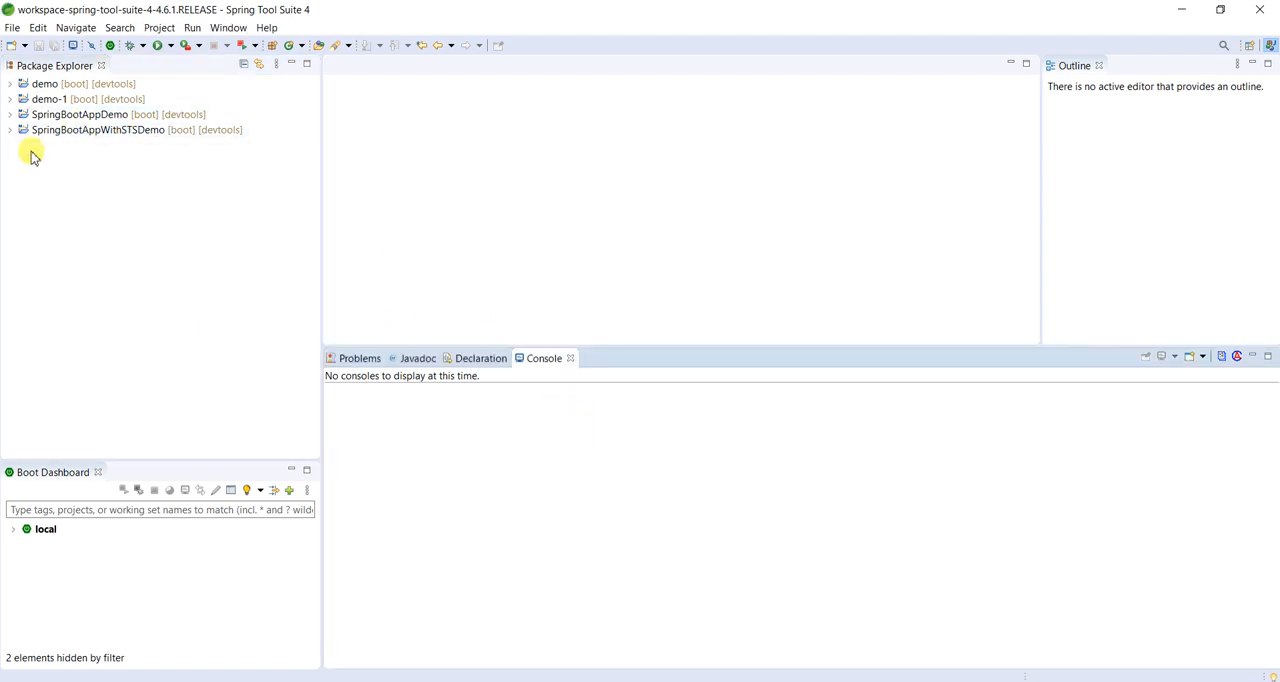
{"action": "left_click", "coordinate": [108, 130]}
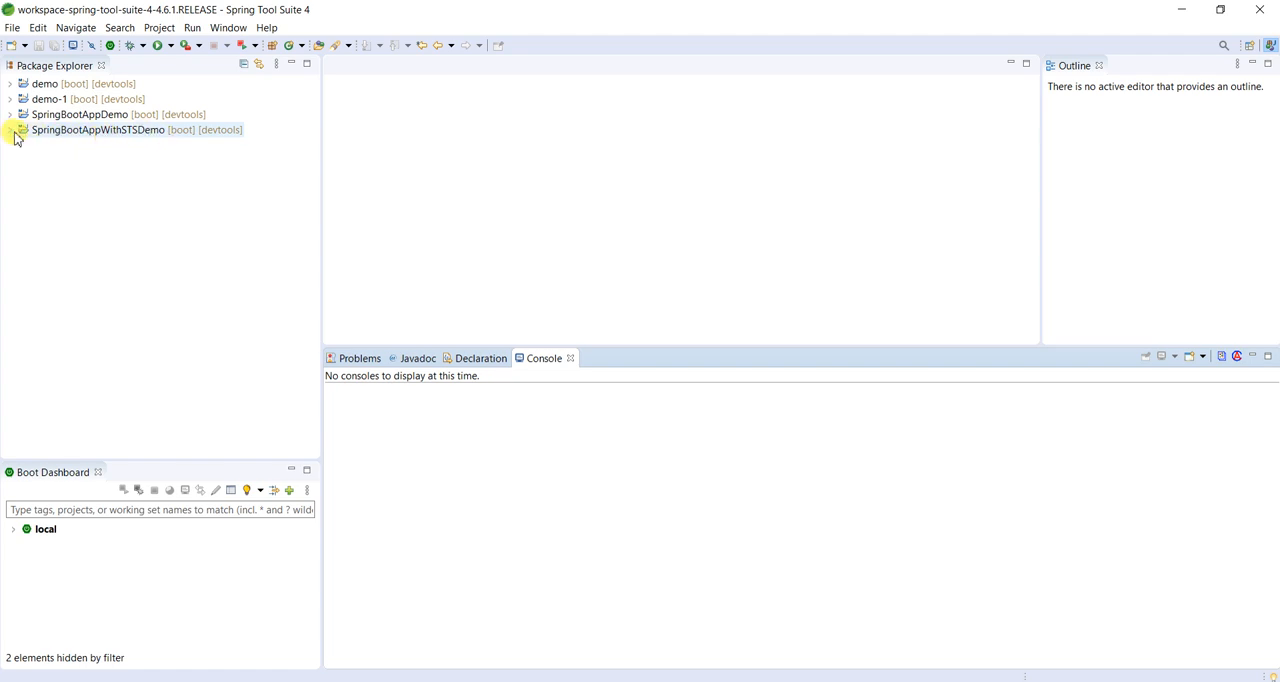
{"action": "left_click", "coordinate": [16, 130]}
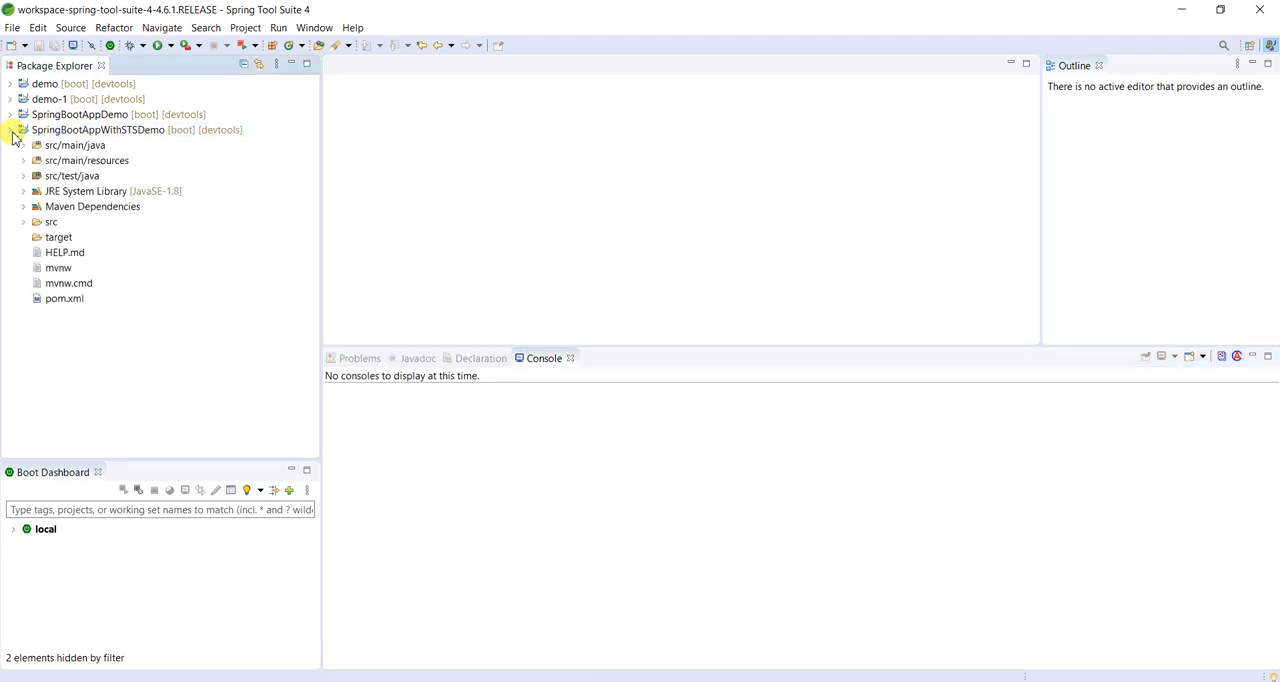
{"action": "left_click", "coordinate": [16, 129]}
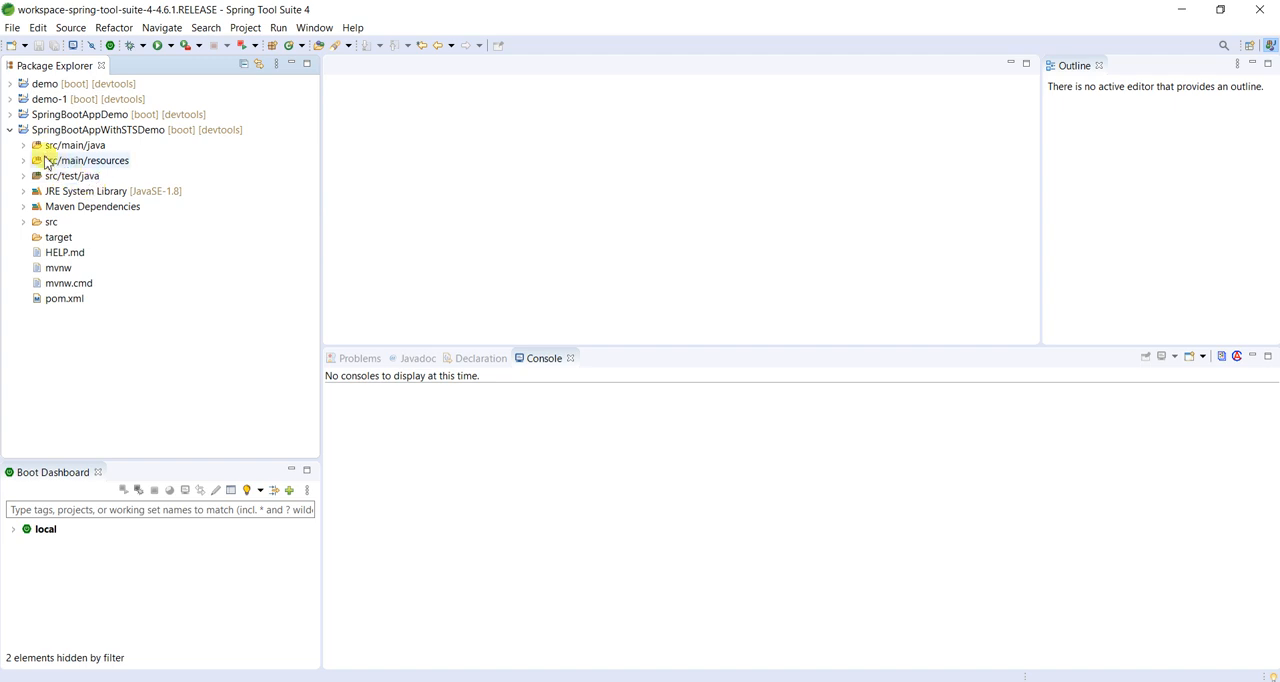
{"action": "left_click", "coordinate": [24, 145]}
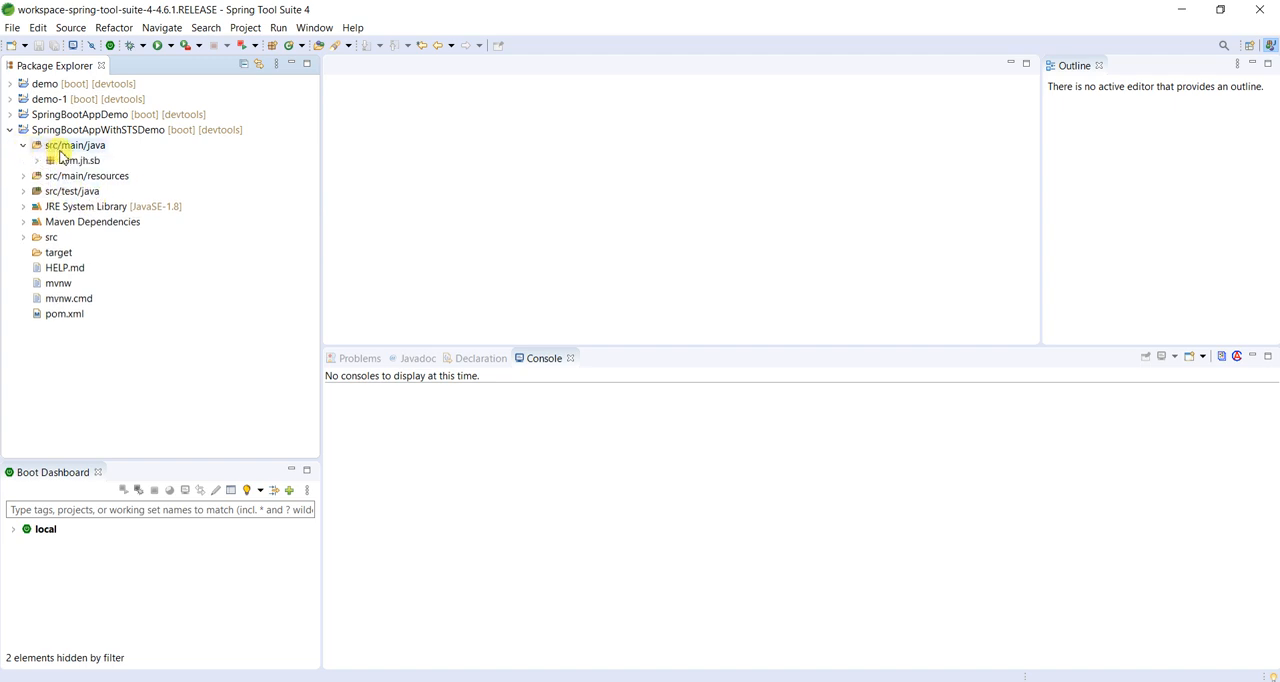
{"action": "left_click", "coordinate": [75, 160]}
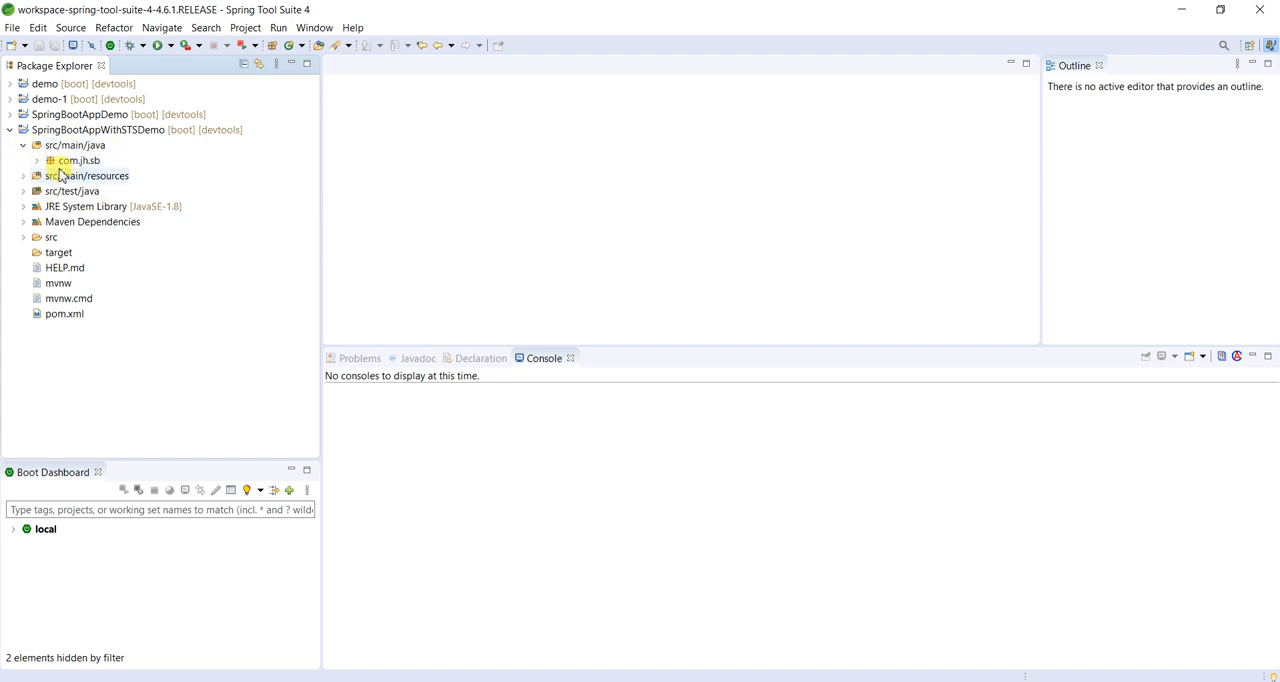
{"action": "left_click", "coordinate": [75, 161]}
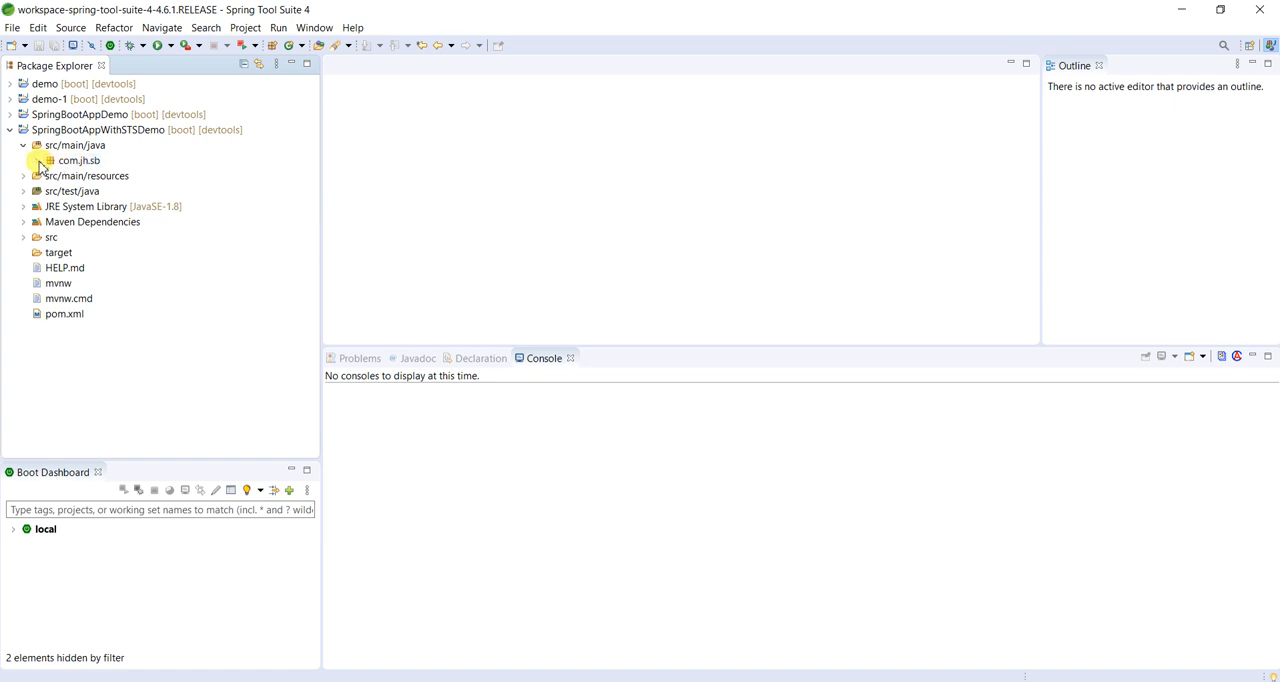
{"action": "left_click", "coordinate": [41, 161]}
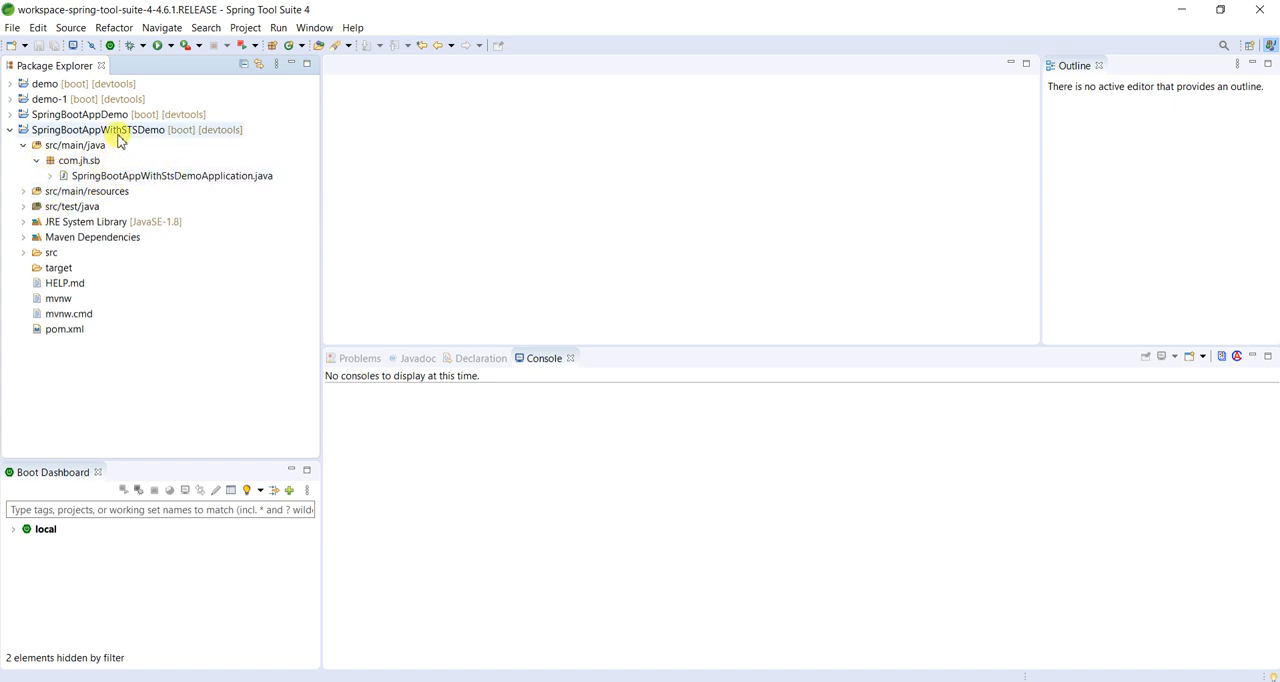
{"action": "left_click", "coordinate": [172, 175]}
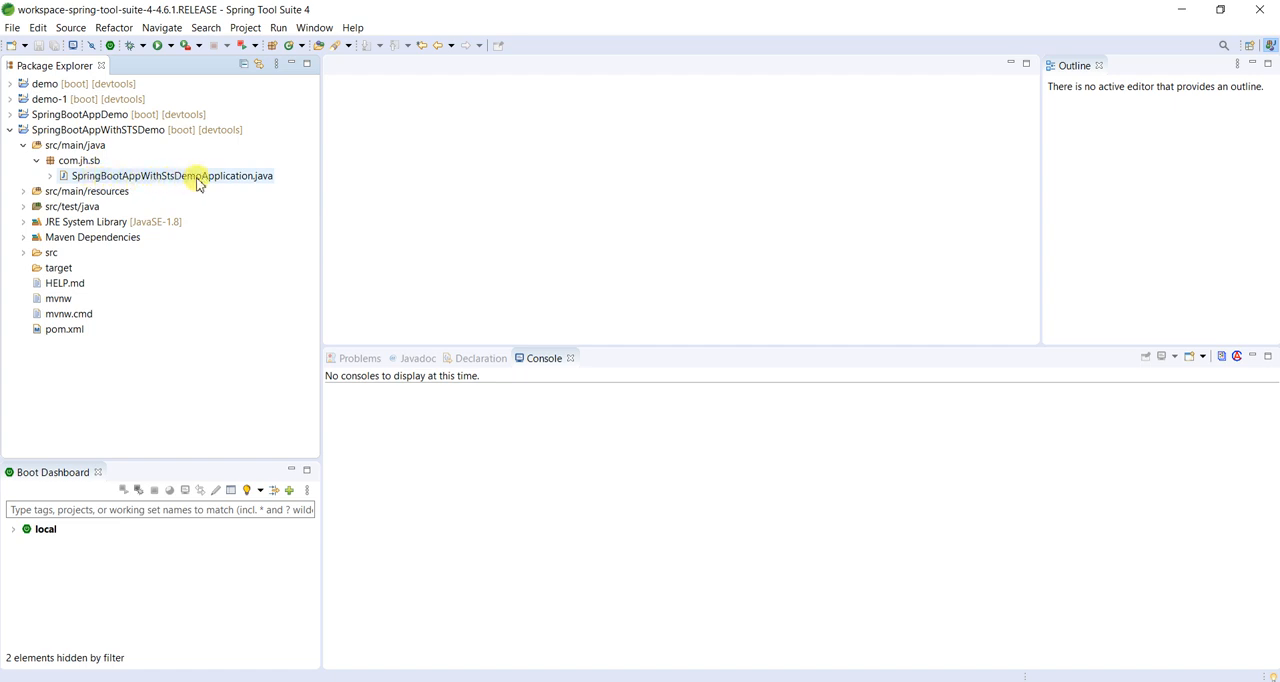
{"action": "mouse_move", "coordinate": [217, 176]}
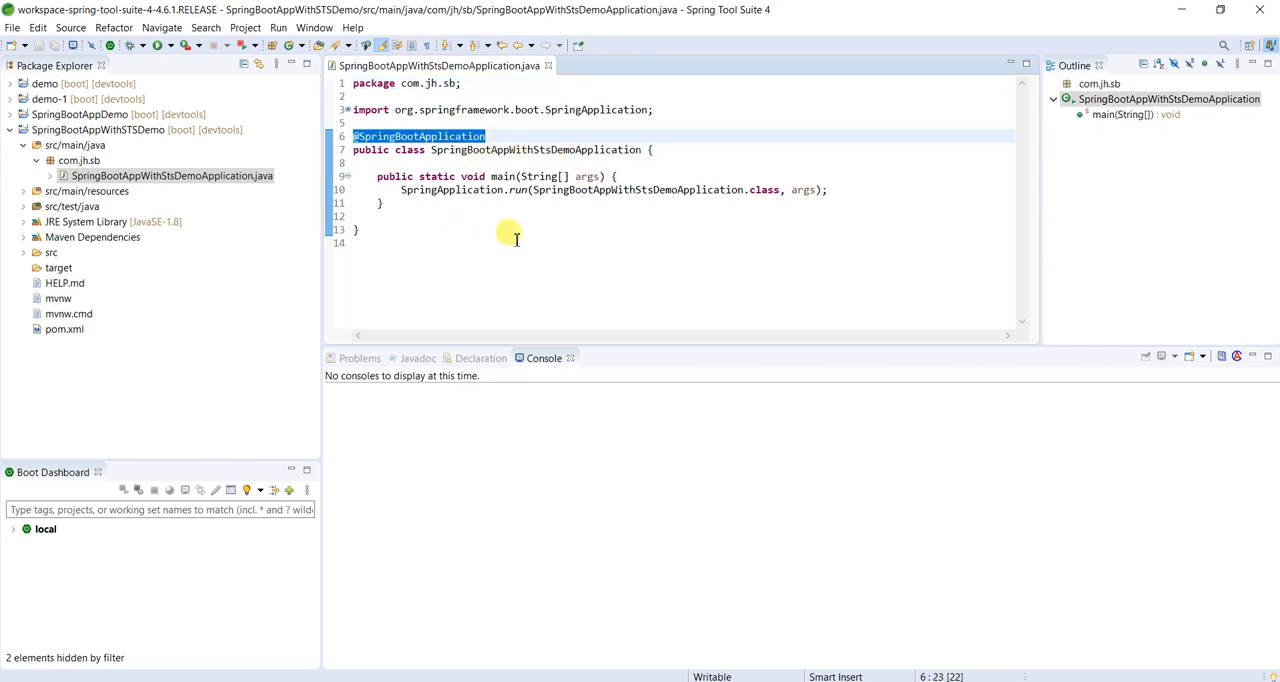
{"action": "mouse_move", "coordinate": [488, 211]}
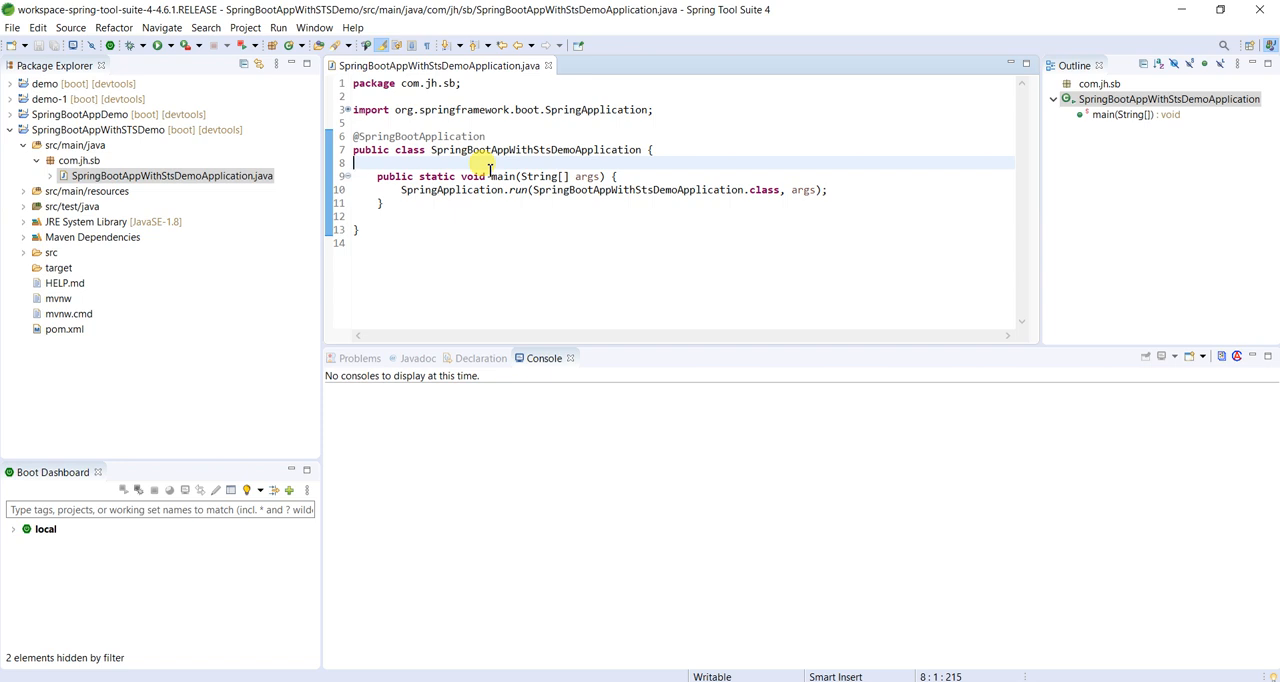
{"action": "left_click", "coordinate": [170, 175]}
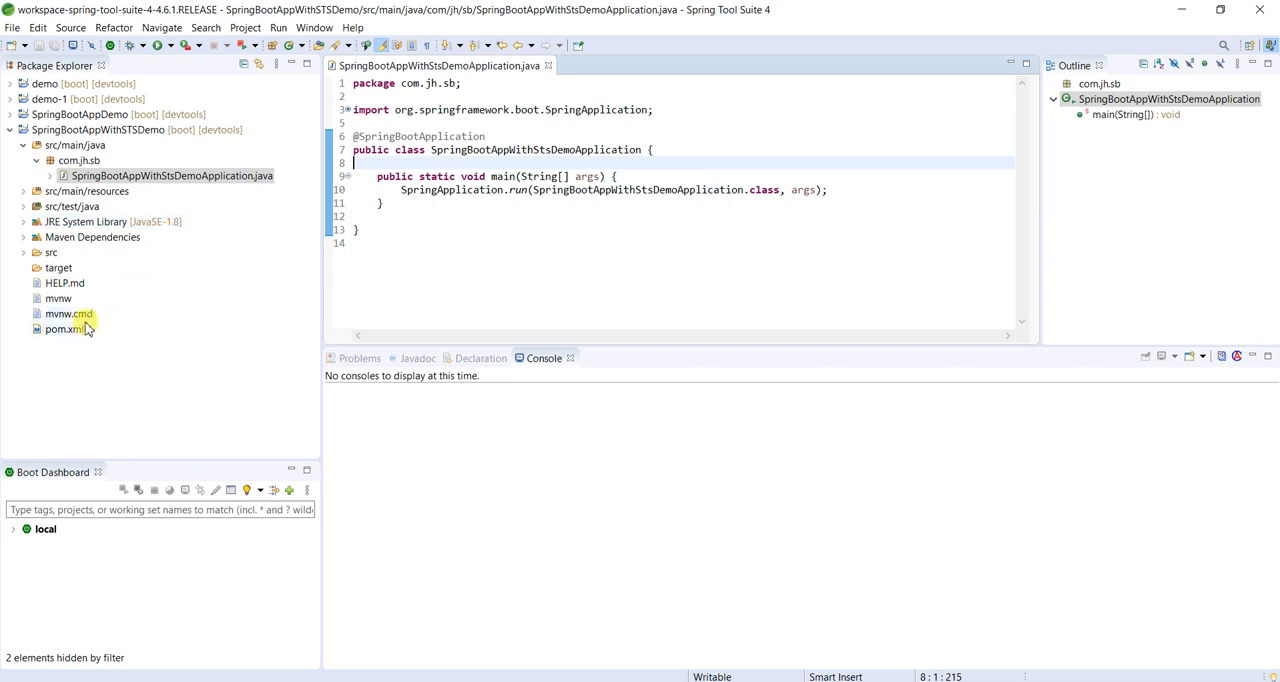
Review pom.xml's Spring Boot parent version and spring-boot-starter-web dependency without editing
{"action": "double_click", "coordinate": [65, 329]}
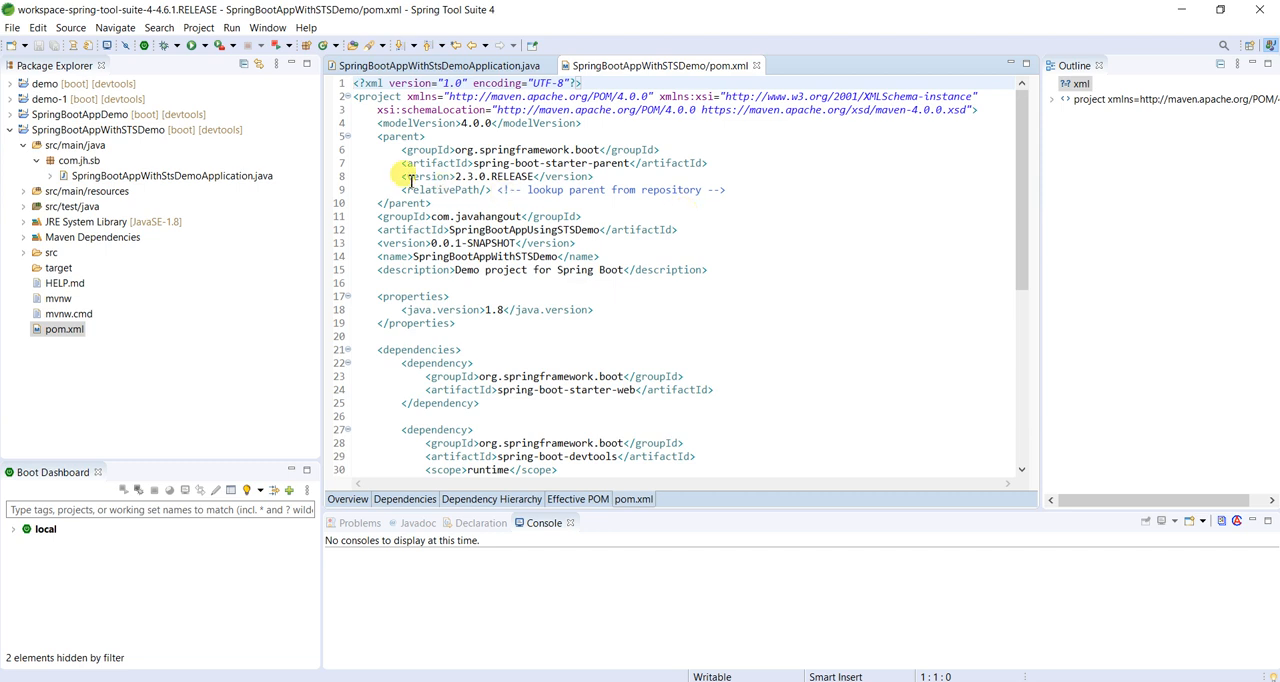
{"action": "left_click_drag", "start_coordinate": [404, 149], "coordinate": [489, 190]}
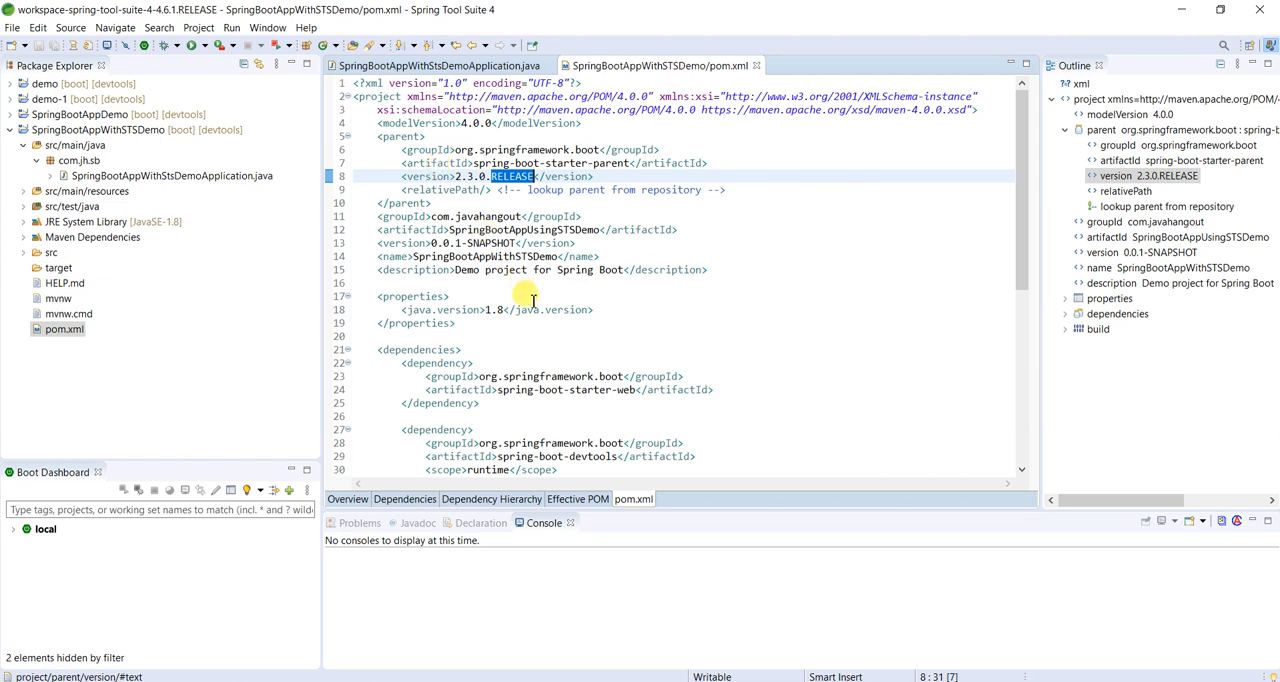
{"action": "scroll", "scroll_direction": "down", "scroll_amount": 3}
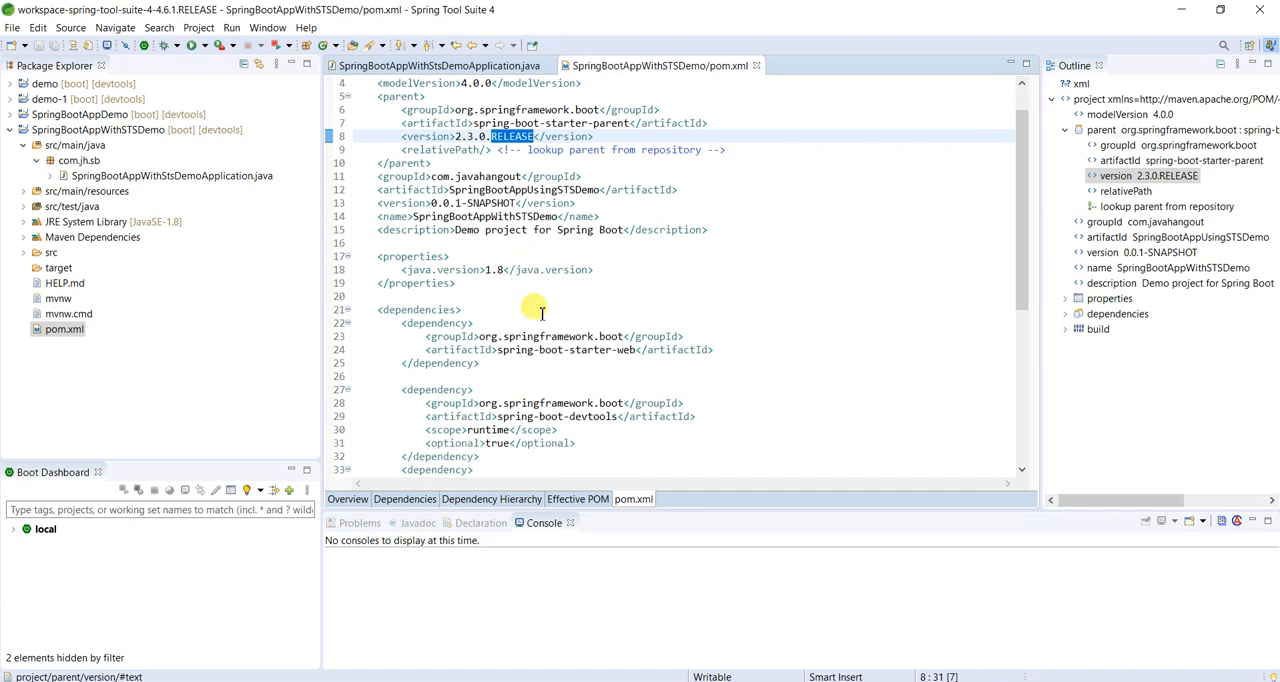
{"action": "mouse_move", "coordinate": [520, 362]}
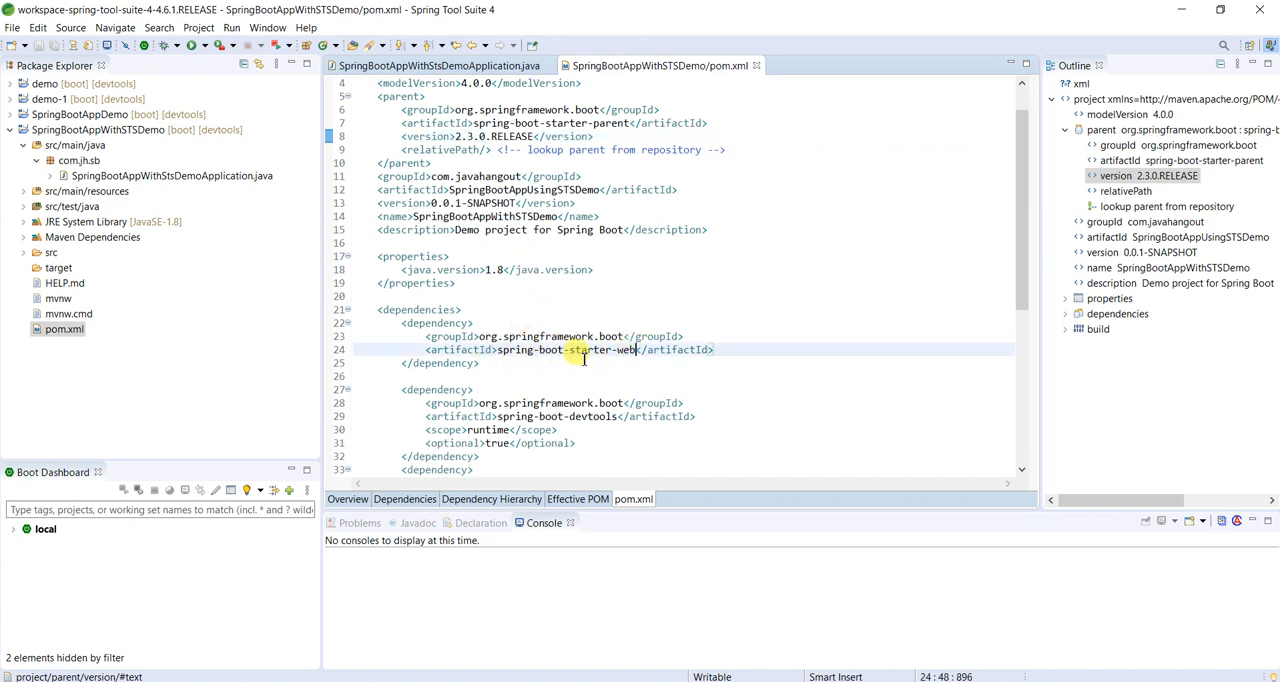
{"action": "left_click", "coordinate": [715, 349]}
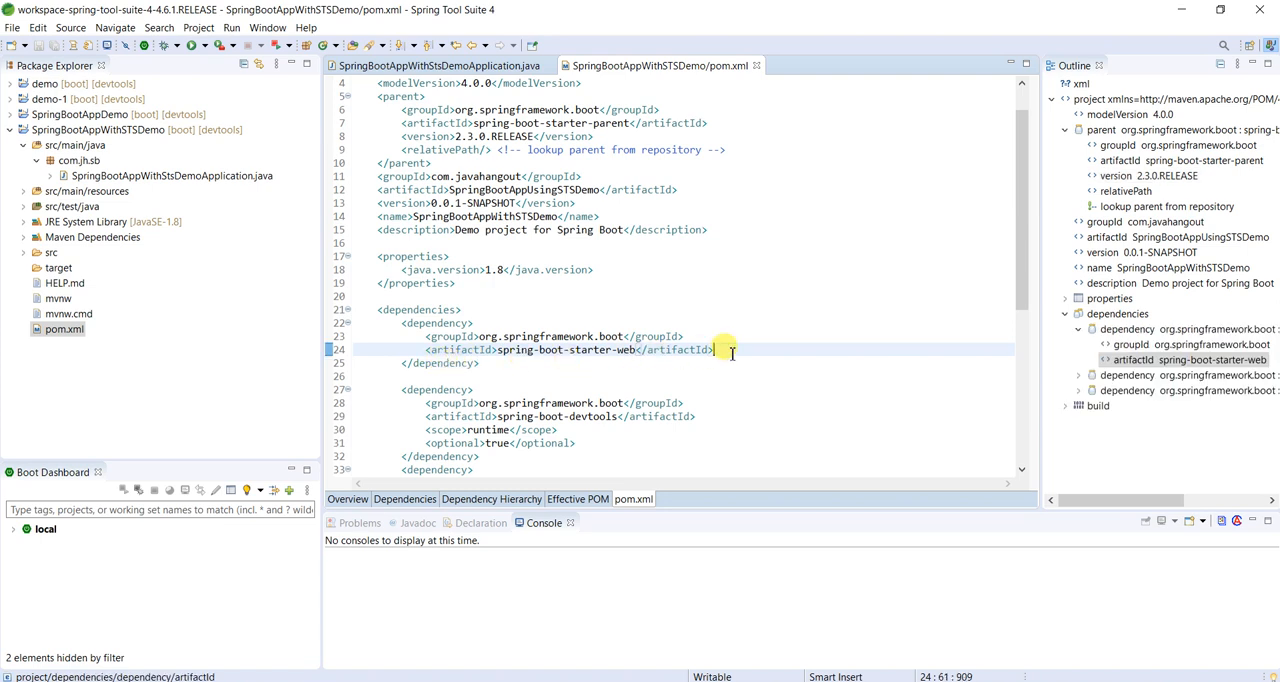
{"action": "mouse_move", "coordinate": [625, 335]}
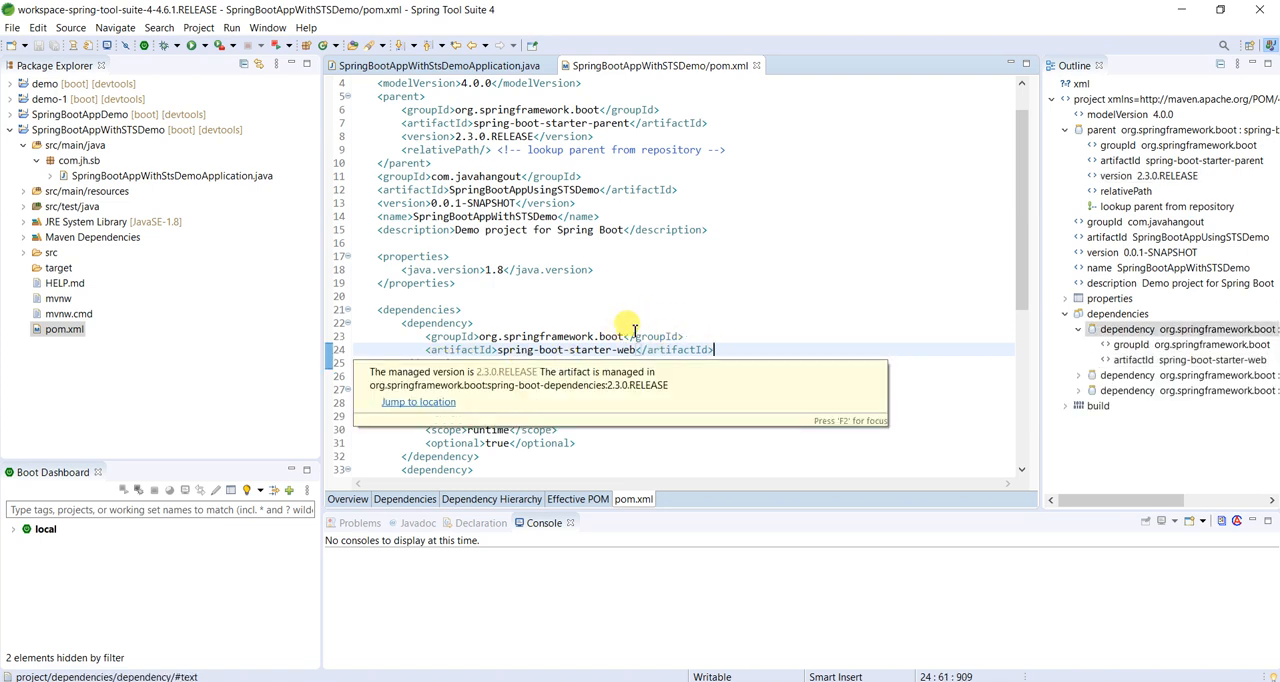
{"action": "mouse_move", "coordinate": [700, 313]}
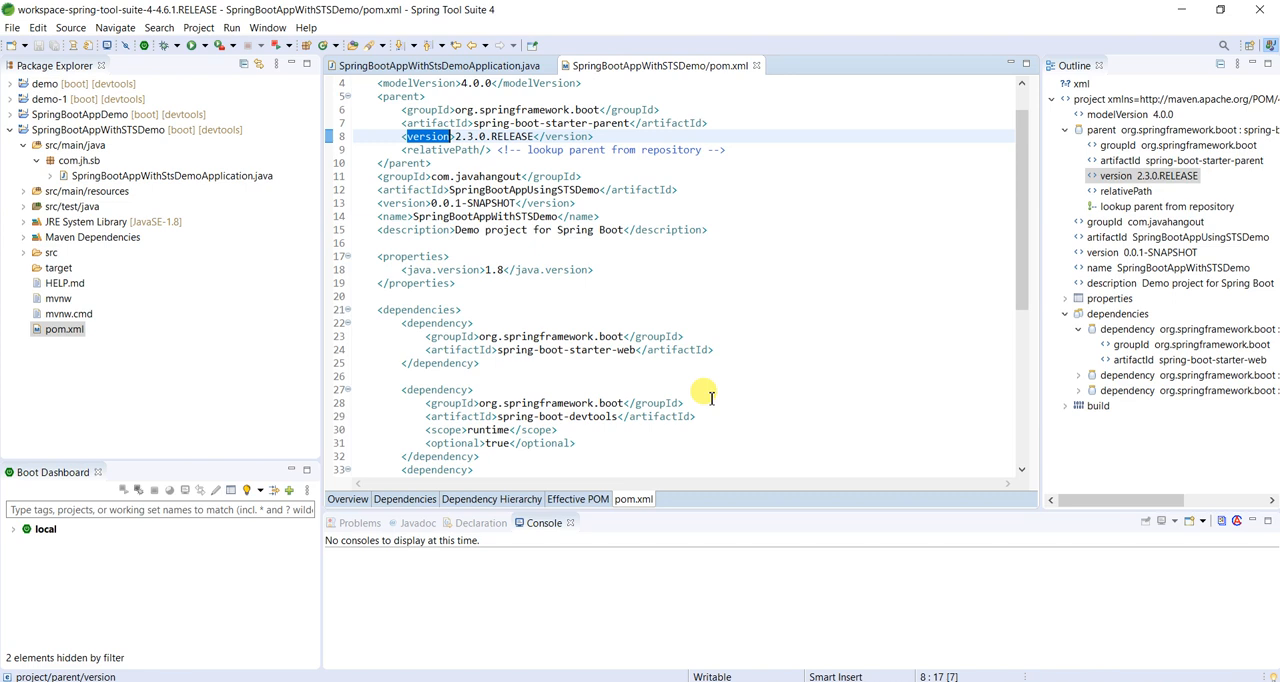
{"action": "scroll", "scroll_direction": "down", "scroll_amount": 3}
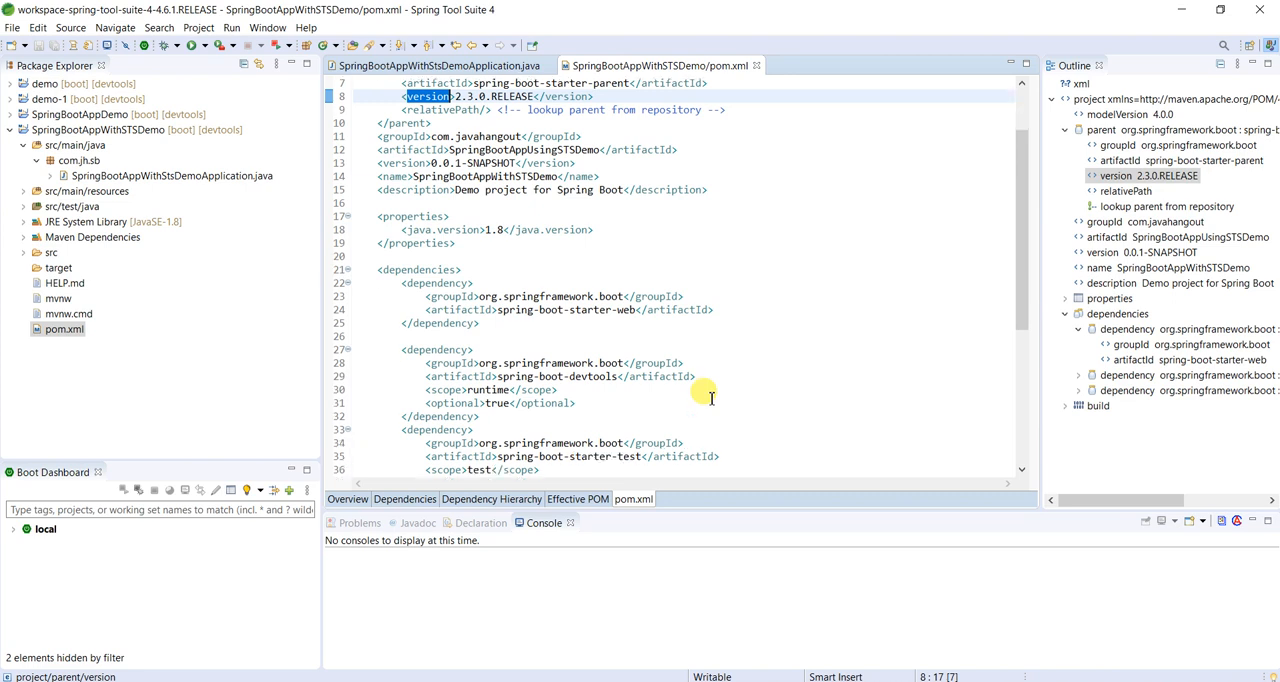
{"action": "scroll", "scroll_direction": "down", "scroll_amount": 3}
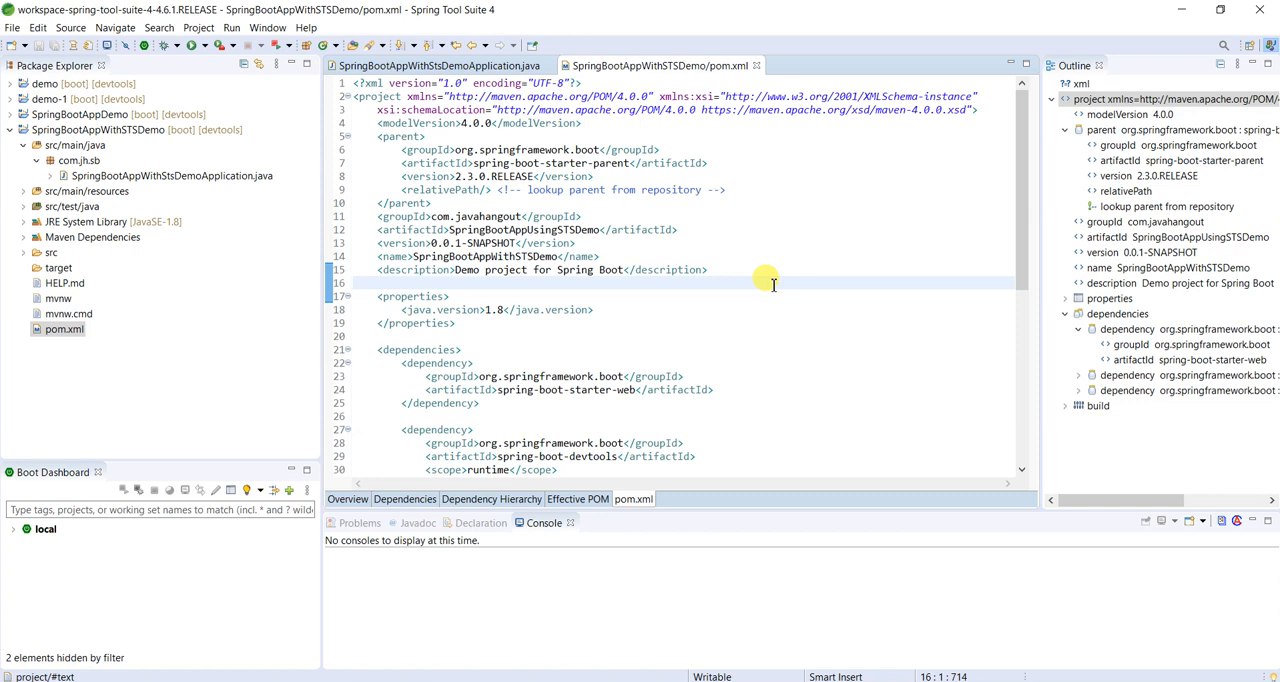
{"action": "left_click", "coordinate": [170, 175]}
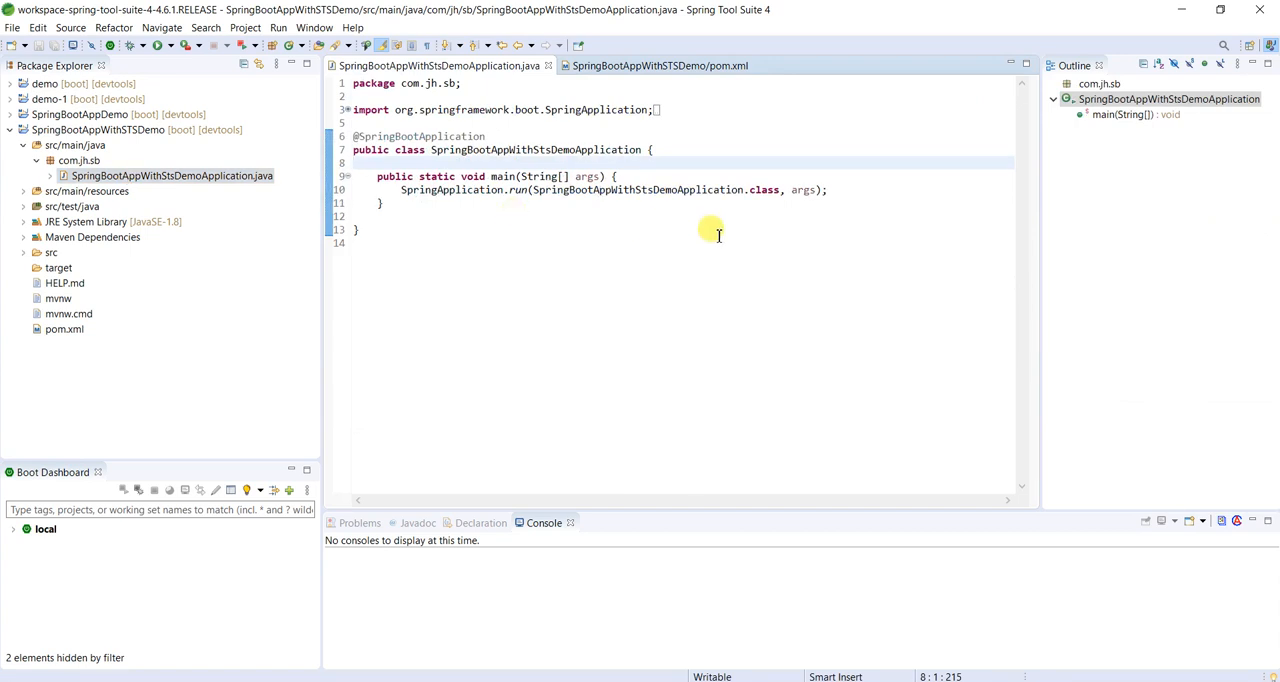
Open the empty application.properties under src/main/resources in Package Explorer
{"action": "left_click", "coordinate": [98, 130]}
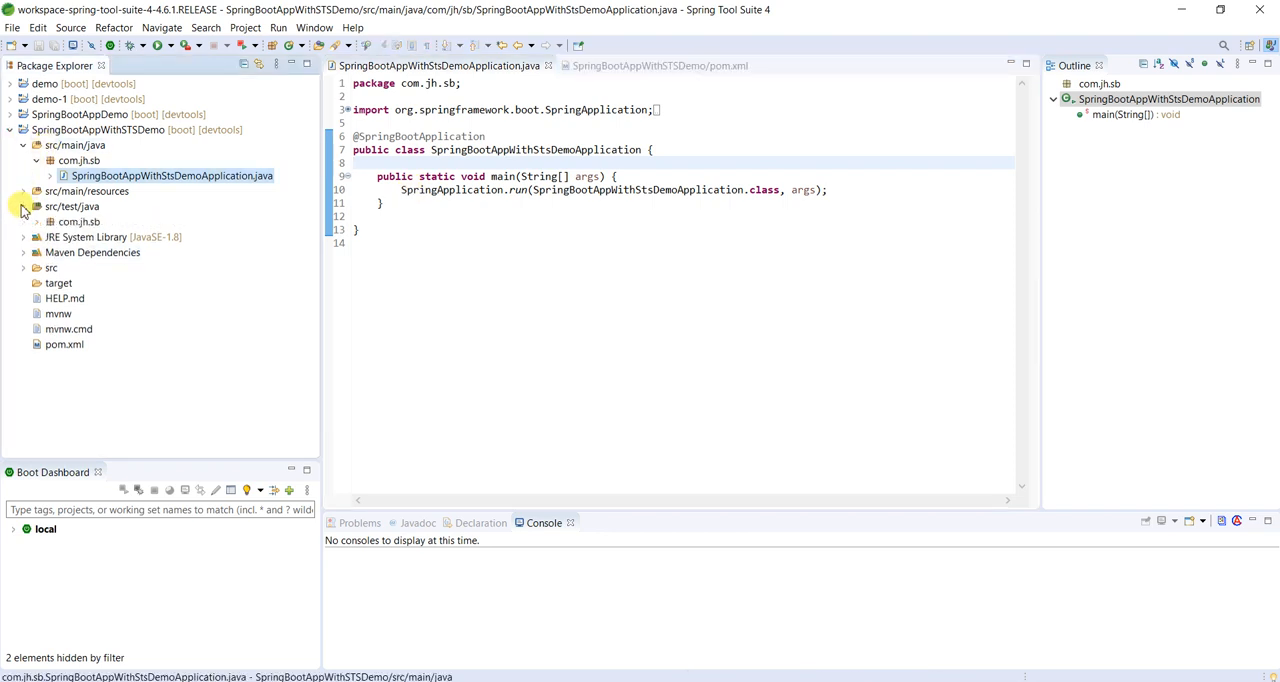
{"action": "left_click", "coordinate": [23, 191]}
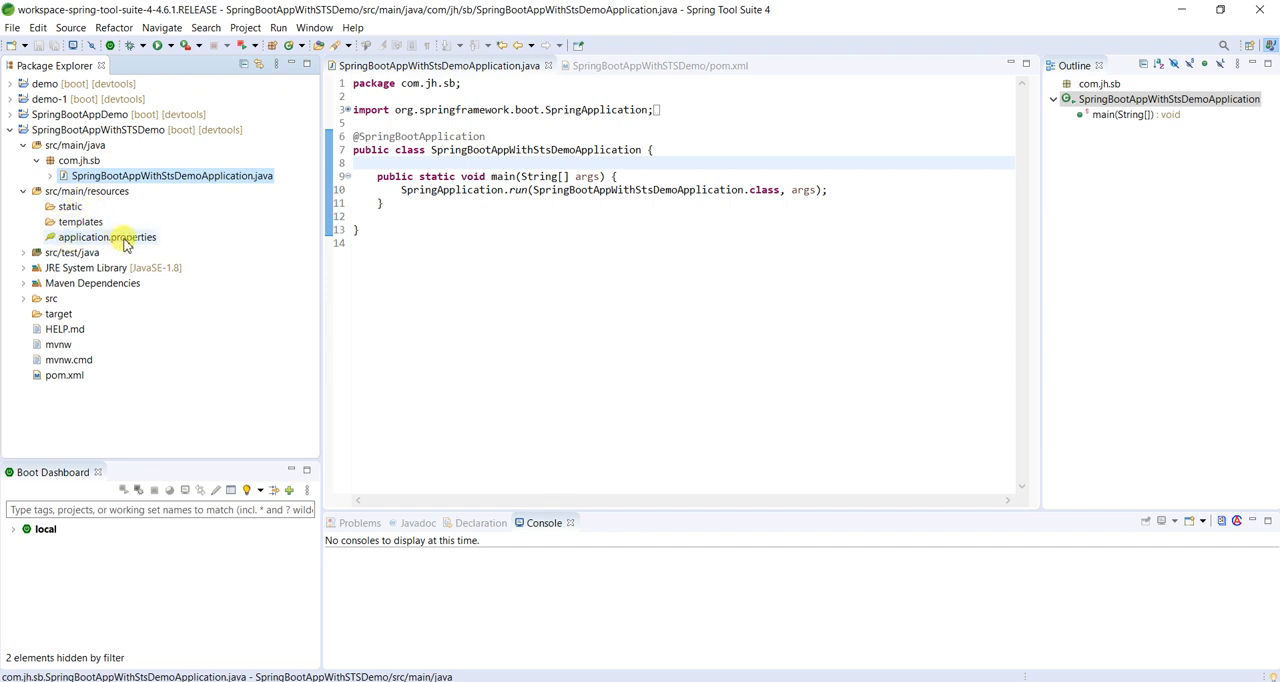
{"action": "double_click", "coordinate": [106, 237]}
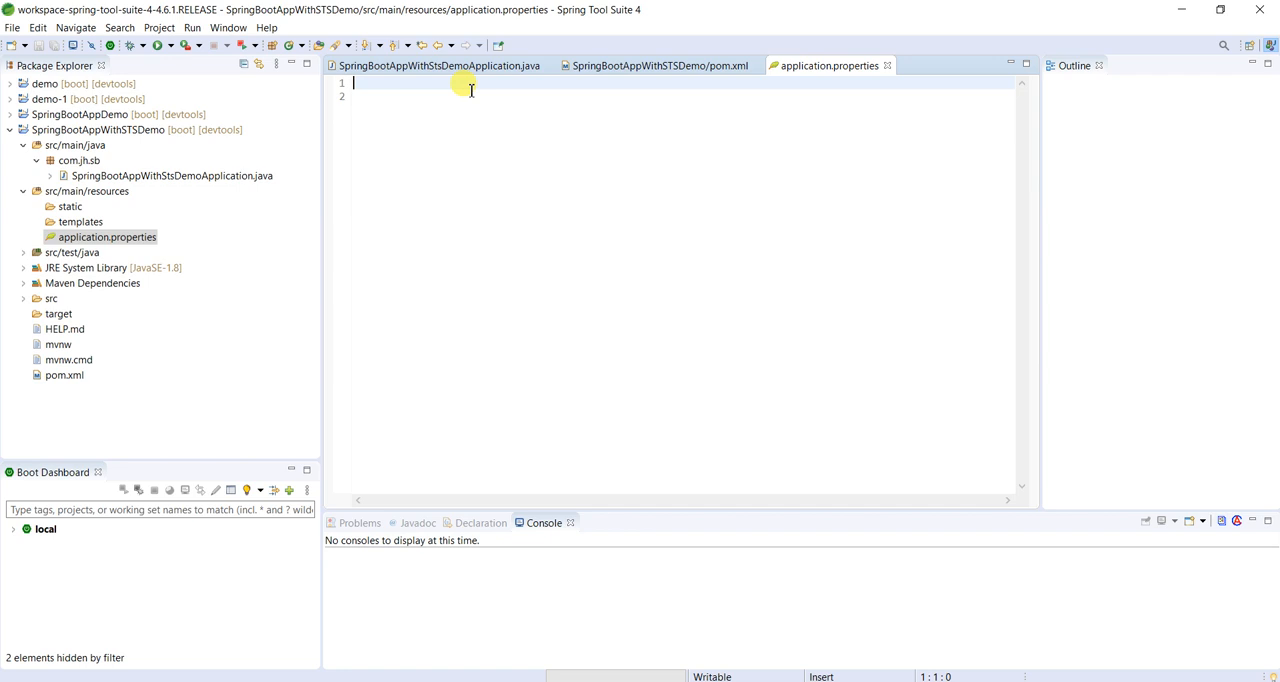
Set server.port=8989 in application.properties, save, and return to SpringBootAppWithStsDemoApplication.java
{"action": "type", "text": "s"}
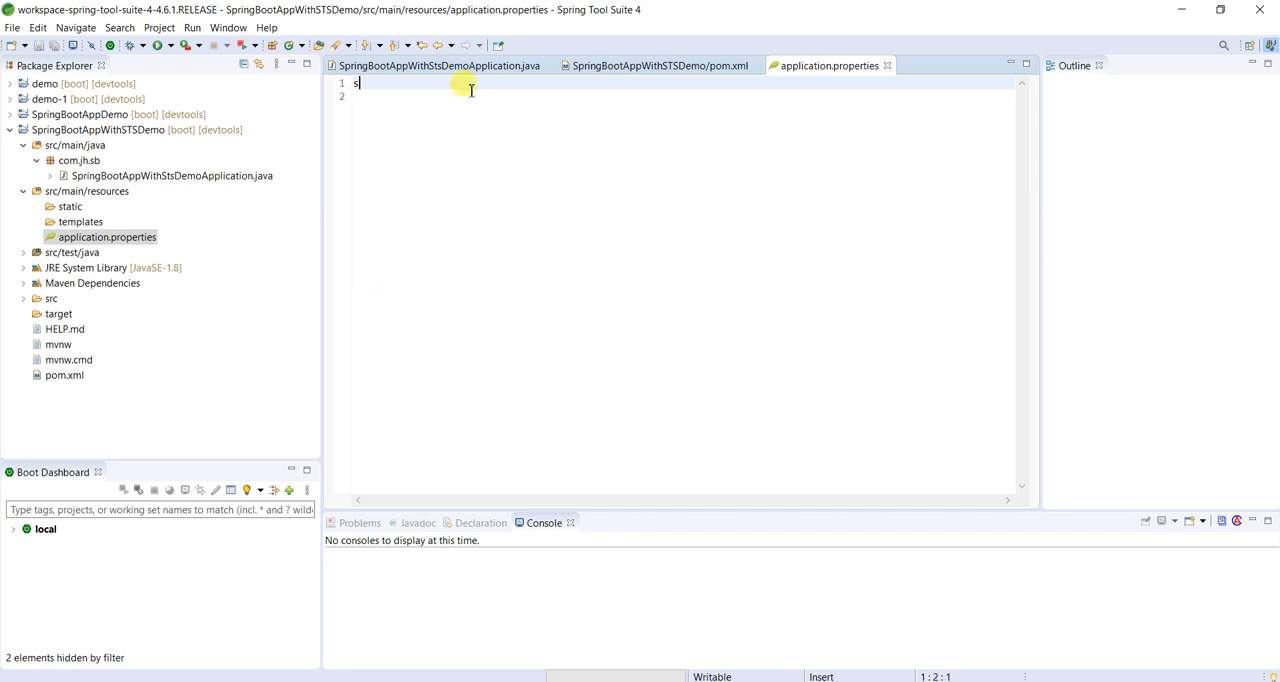
{"action": "type", "text": "erver."}
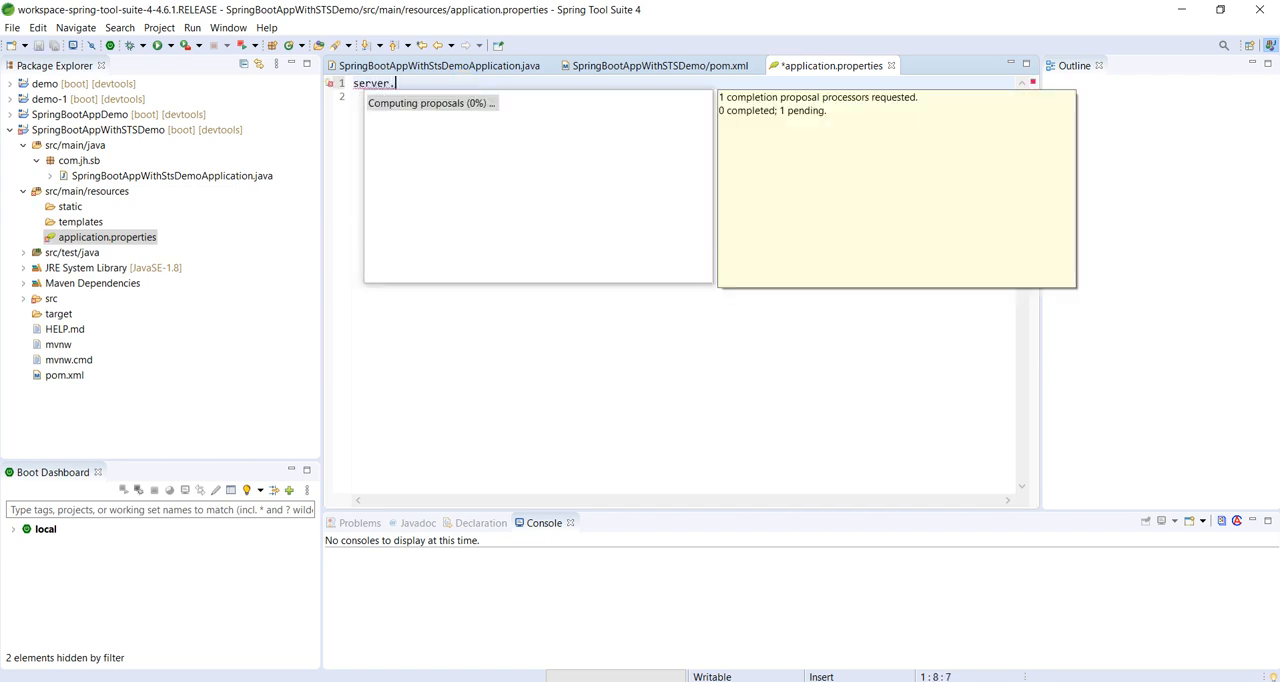
{"action": "type", "text": "port="}
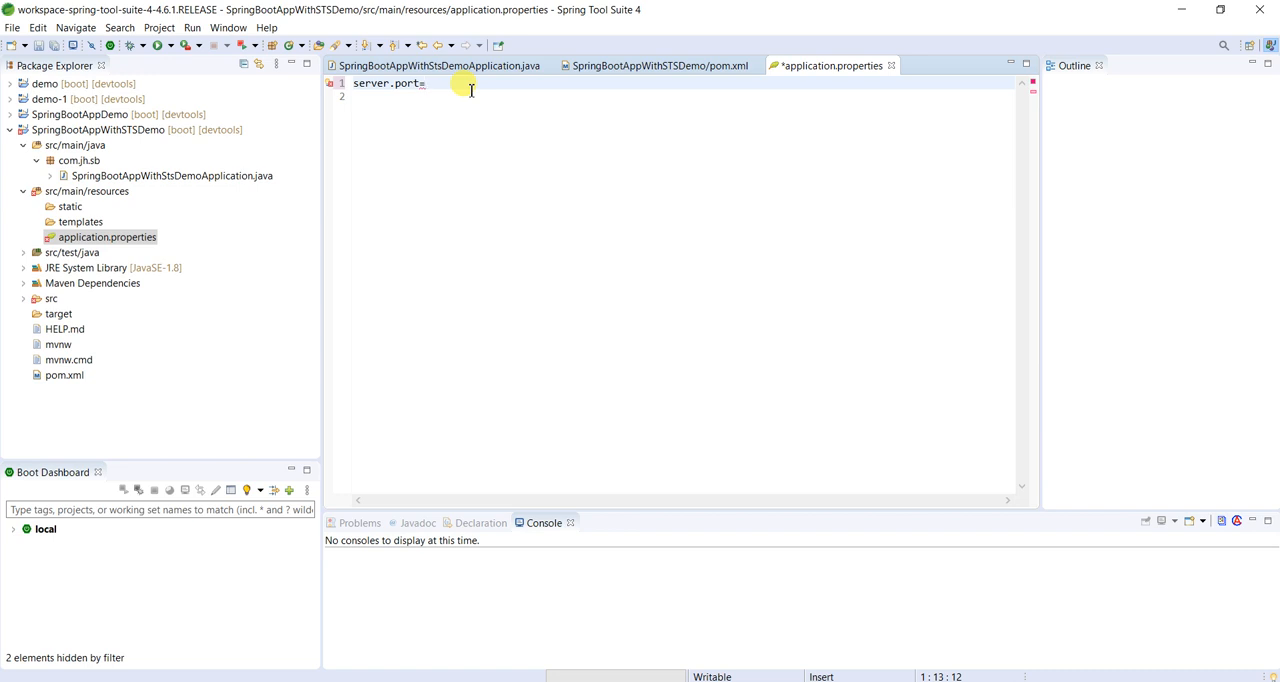
{"action": "type", "text": "8989"}
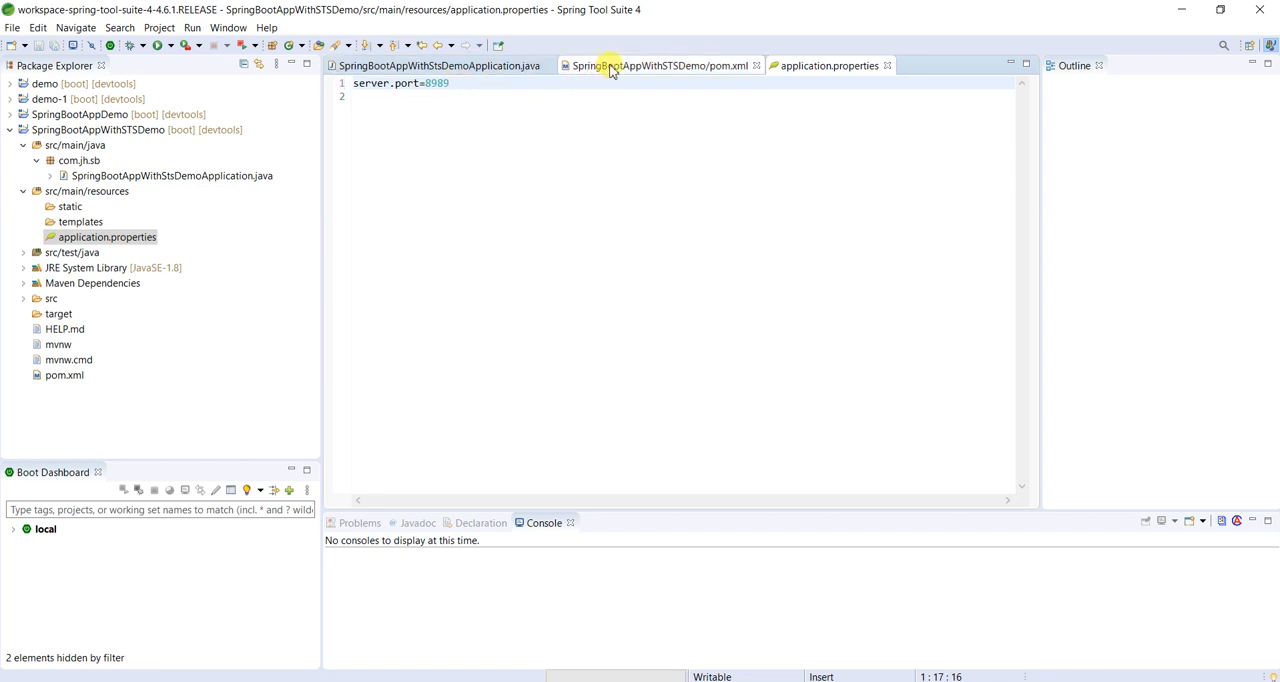
{"action": "left_click", "coordinate": [435, 65]}
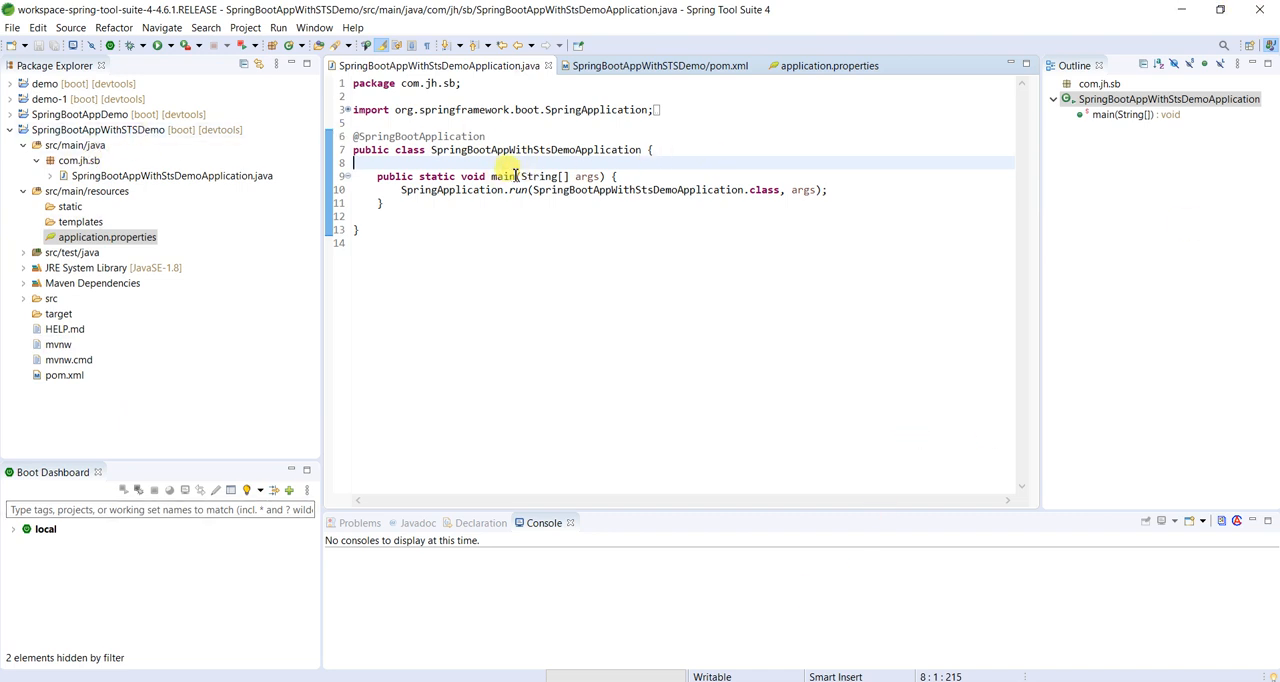
{"action": "mouse_move", "coordinate": [683, 176]}
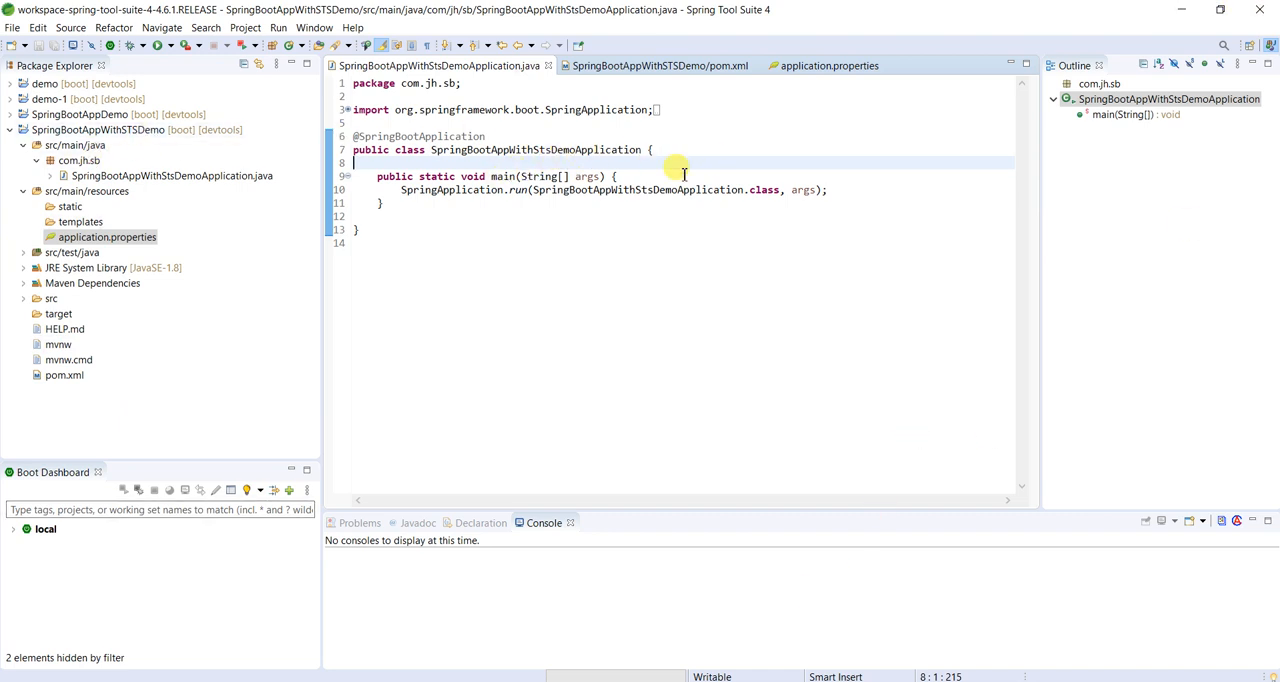
Run the main class via Run As > Spring Boot App
{"action": "right_click", "coordinate": [683, 170]}
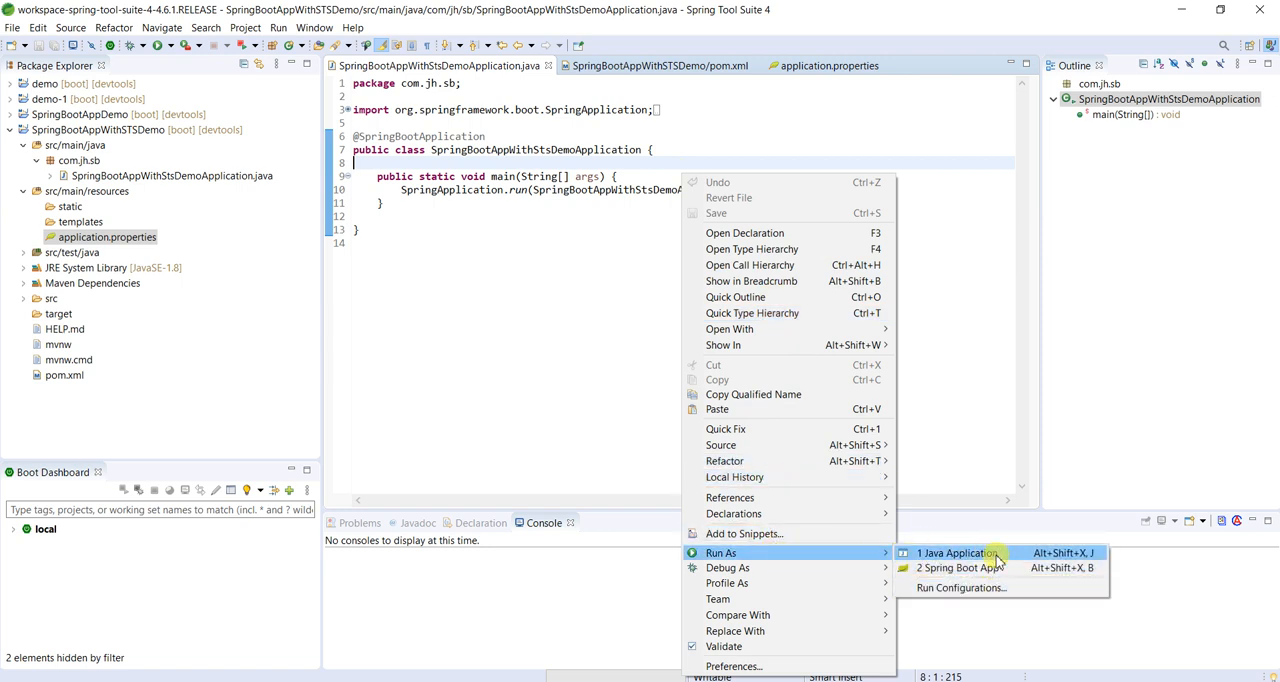
{"action": "mouse_move", "coordinate": [955, 568]}
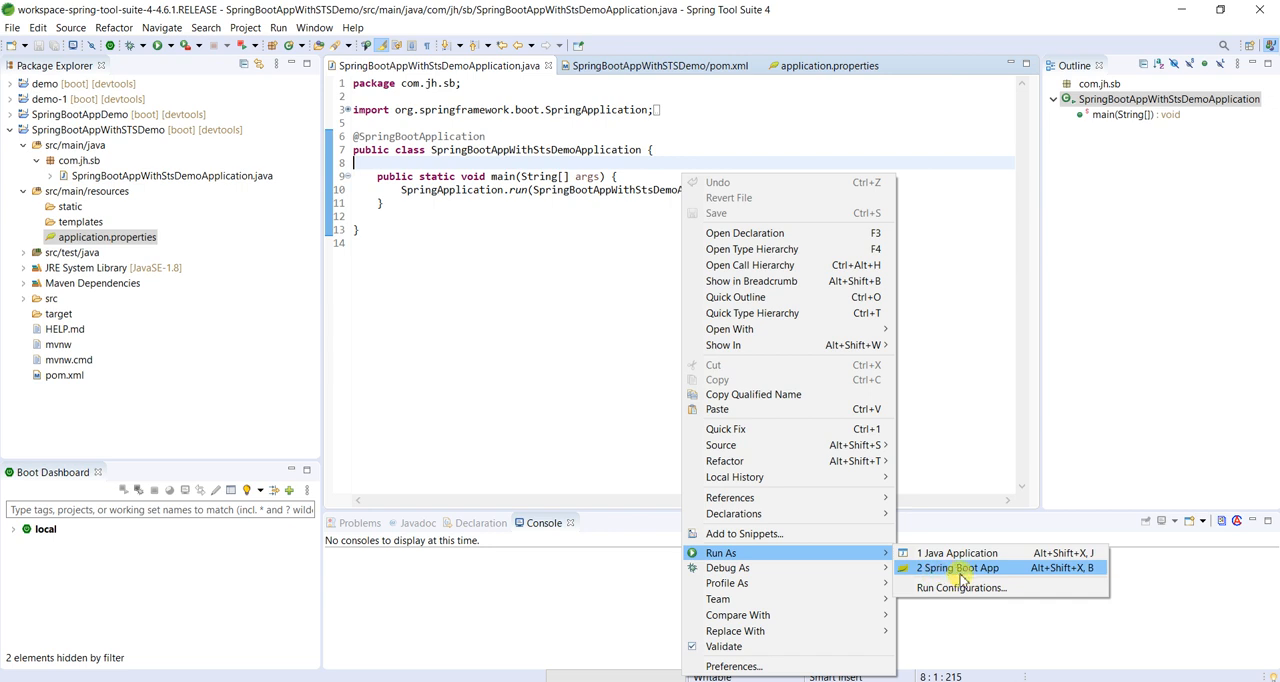
{"action": "left_click", "coordinate": [955, 567]}
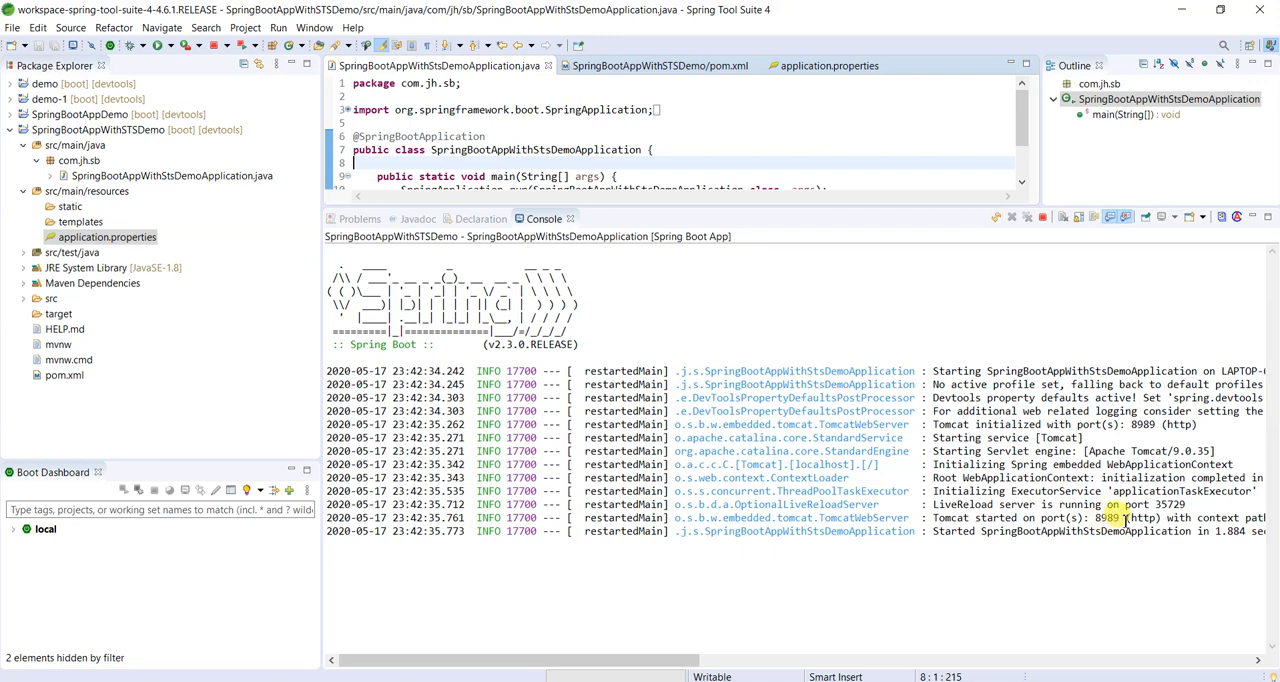
Highlight port 8989 and the started application name in the console's Tomcat log
{"action": "left_click", "coordinate": [826, 65]}
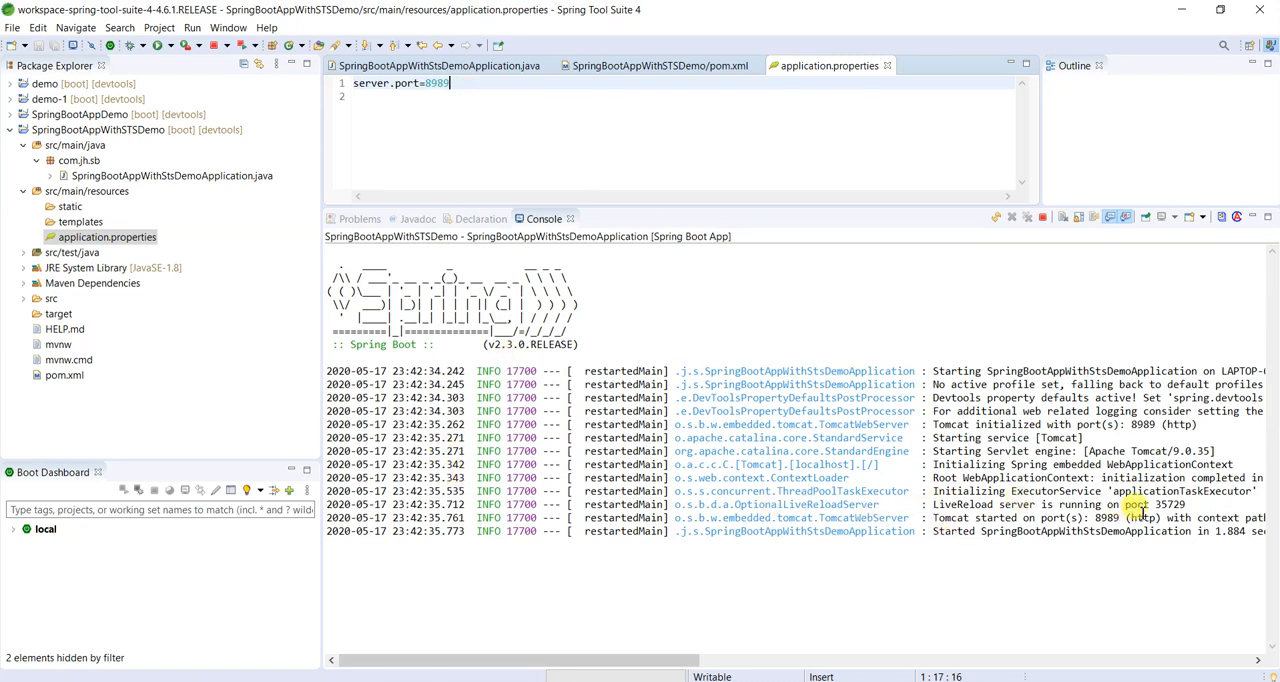
{"action": "double_click", "coordinate": [1107, 518]}
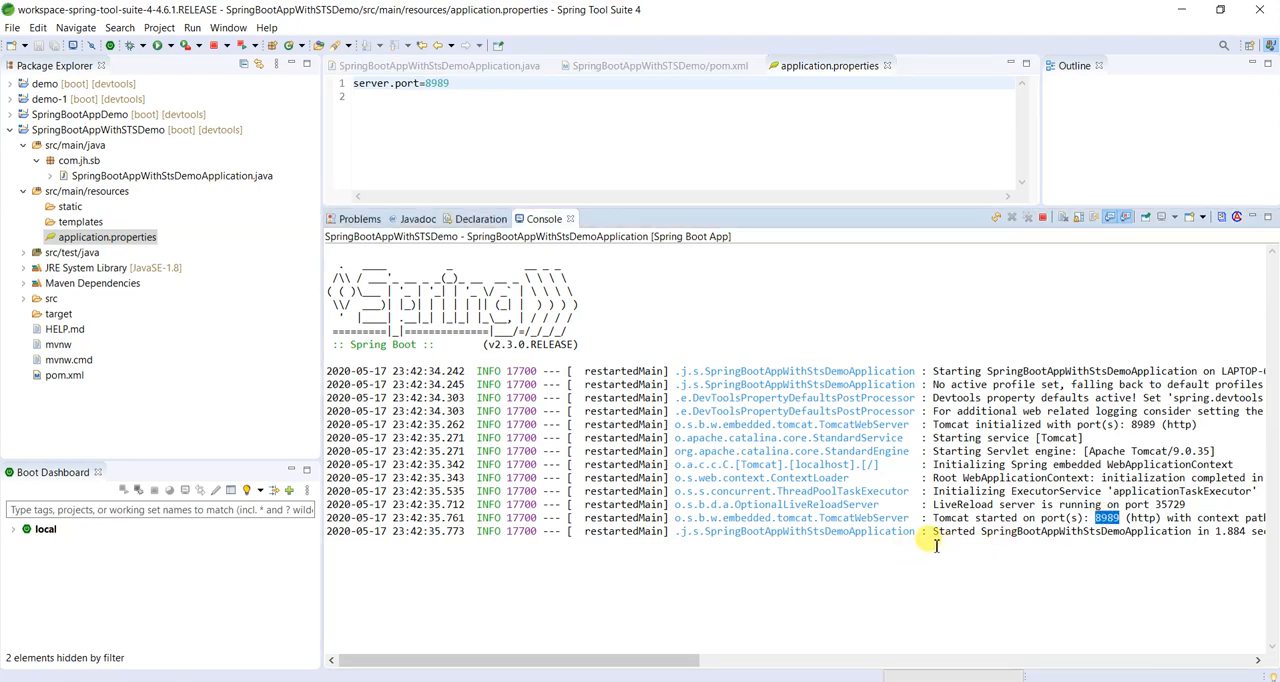
{"action": "mouse_move", "coordinate": [1105, 540]}
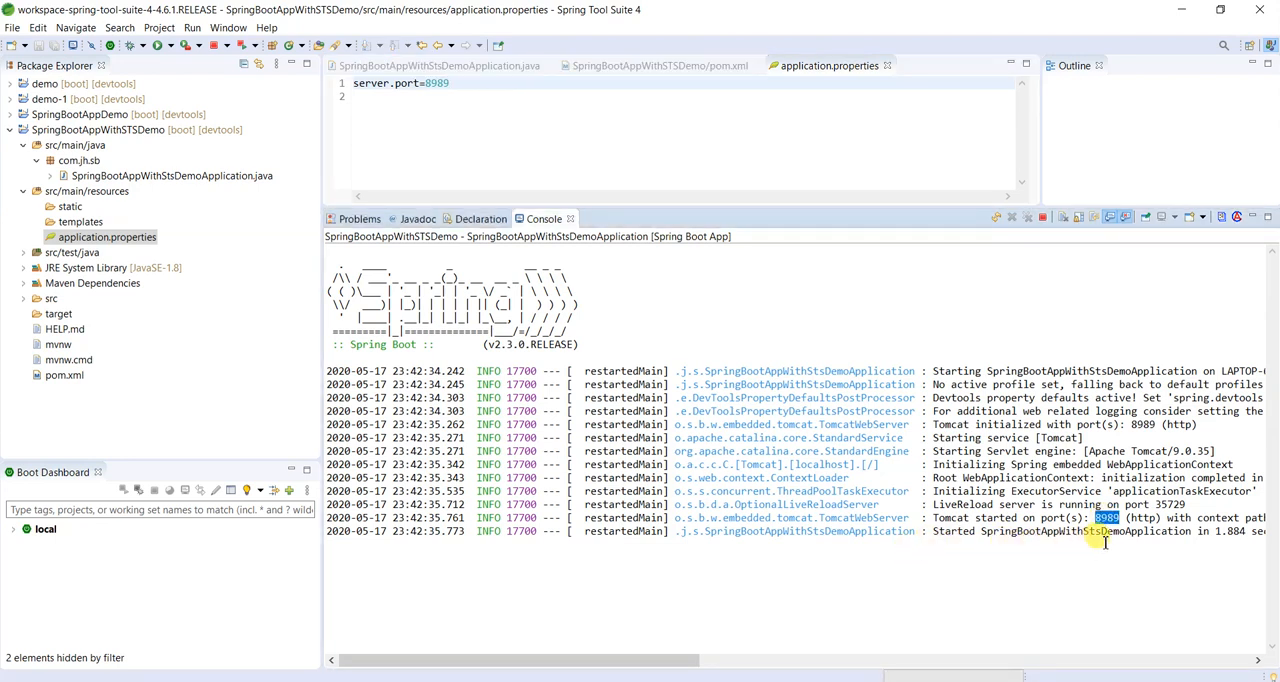
{"action": "double_click", "coordinate": [1085, 531]}
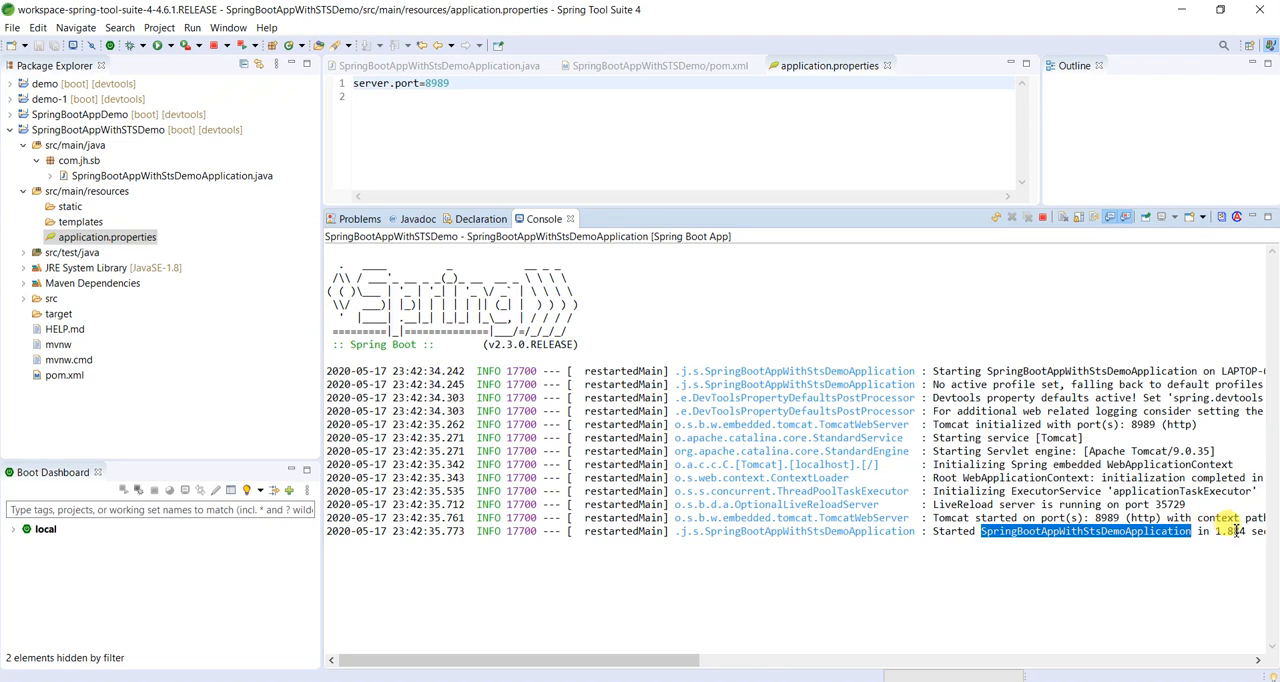